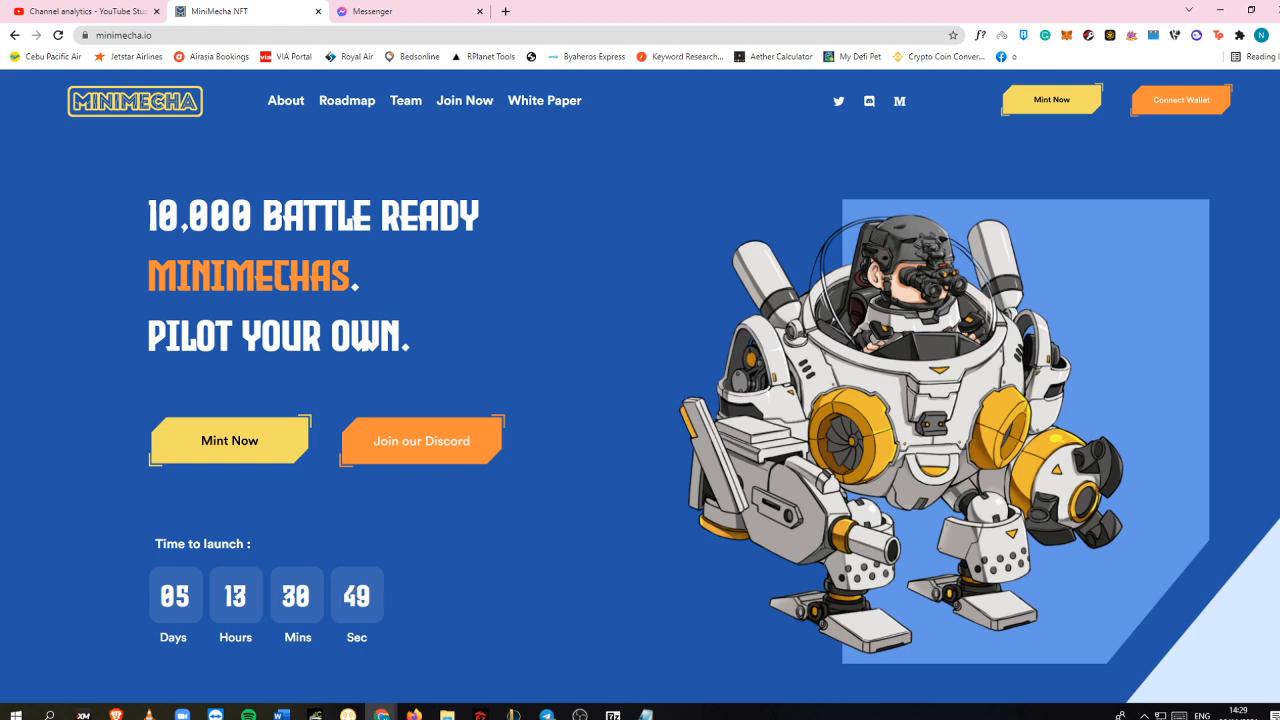
pyautogui.moveTo(351, 106)
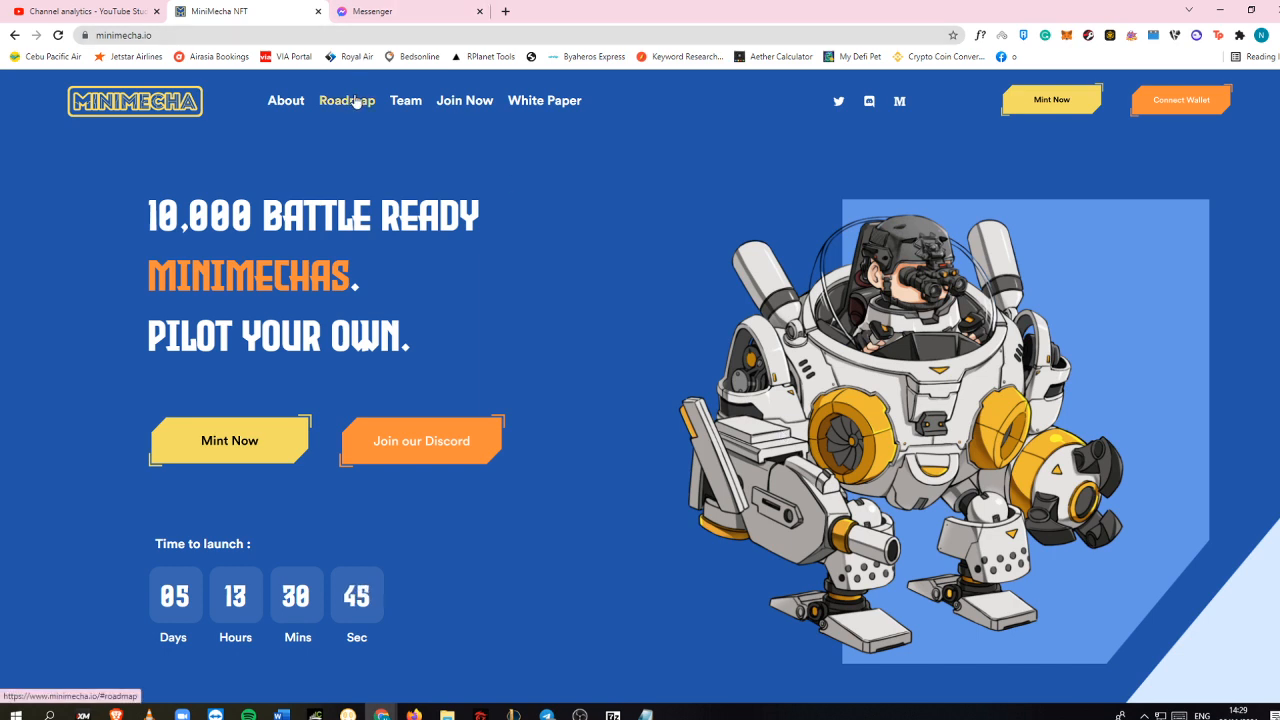
pyautogui.moveTo(481, 251)
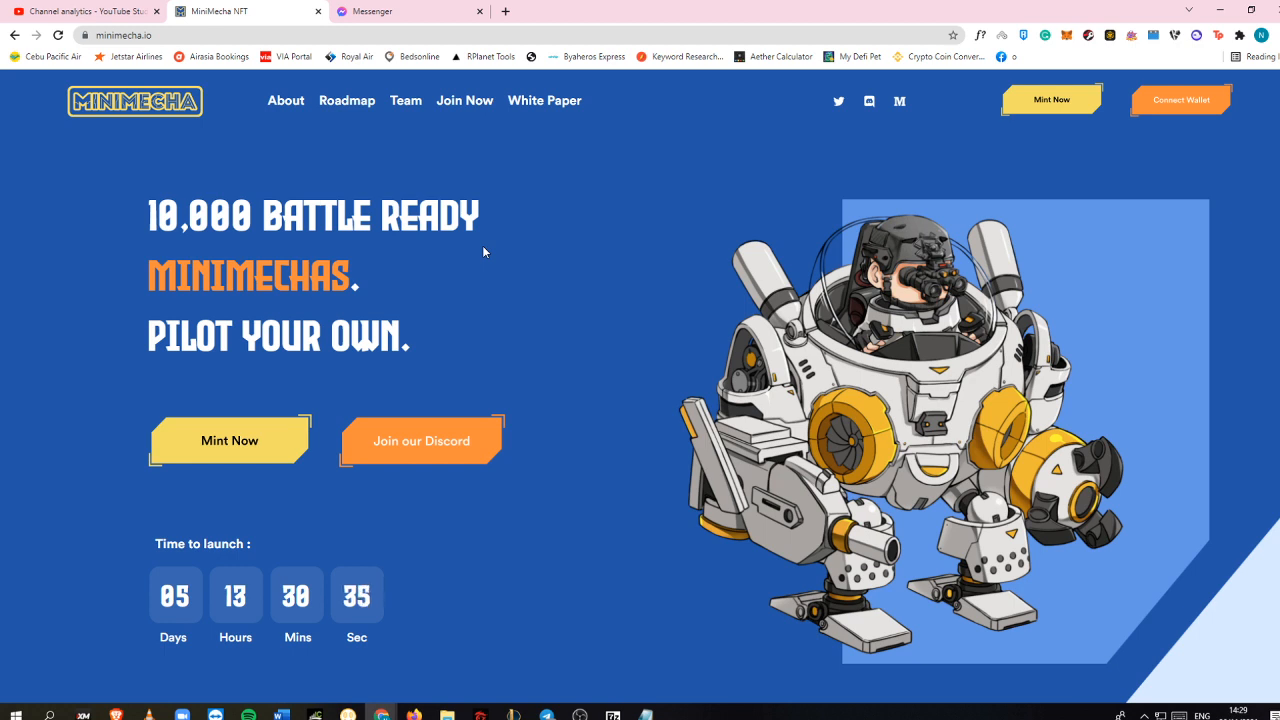
# Switch to the 'Channel analytics - YouTube Studio' tab showing subscriber growth
pyautogui.click(80, 17)
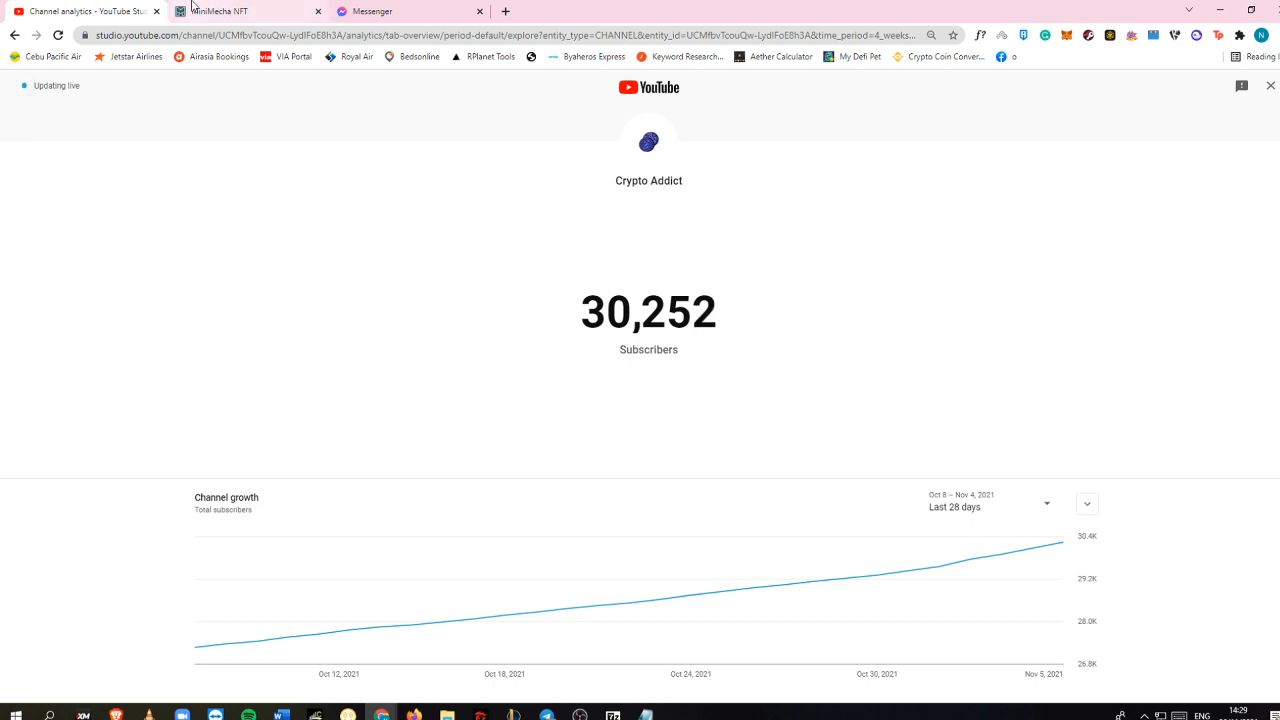
pyautogui.moveTo(225, 10)
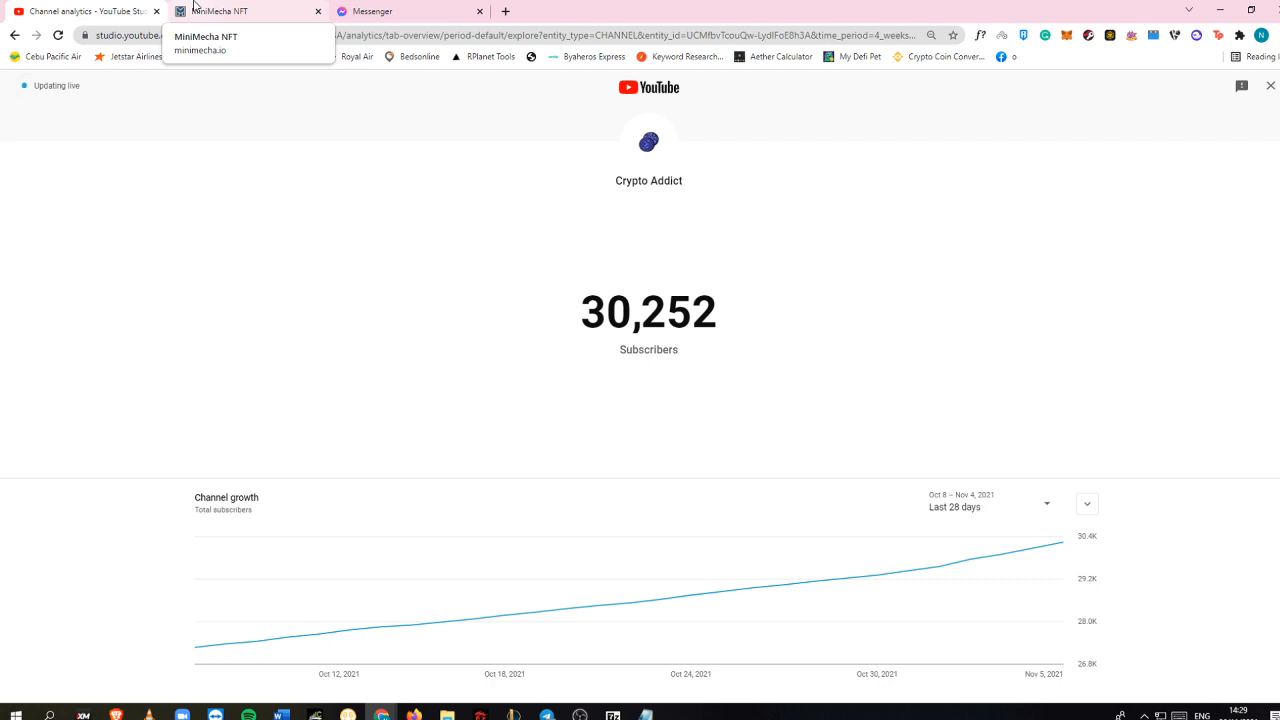
# Return to the MiniMecha NFT tab and scroll past Mecha Workshop and the NFT gallery to Gameplay
pyautogui.click(245, 11)
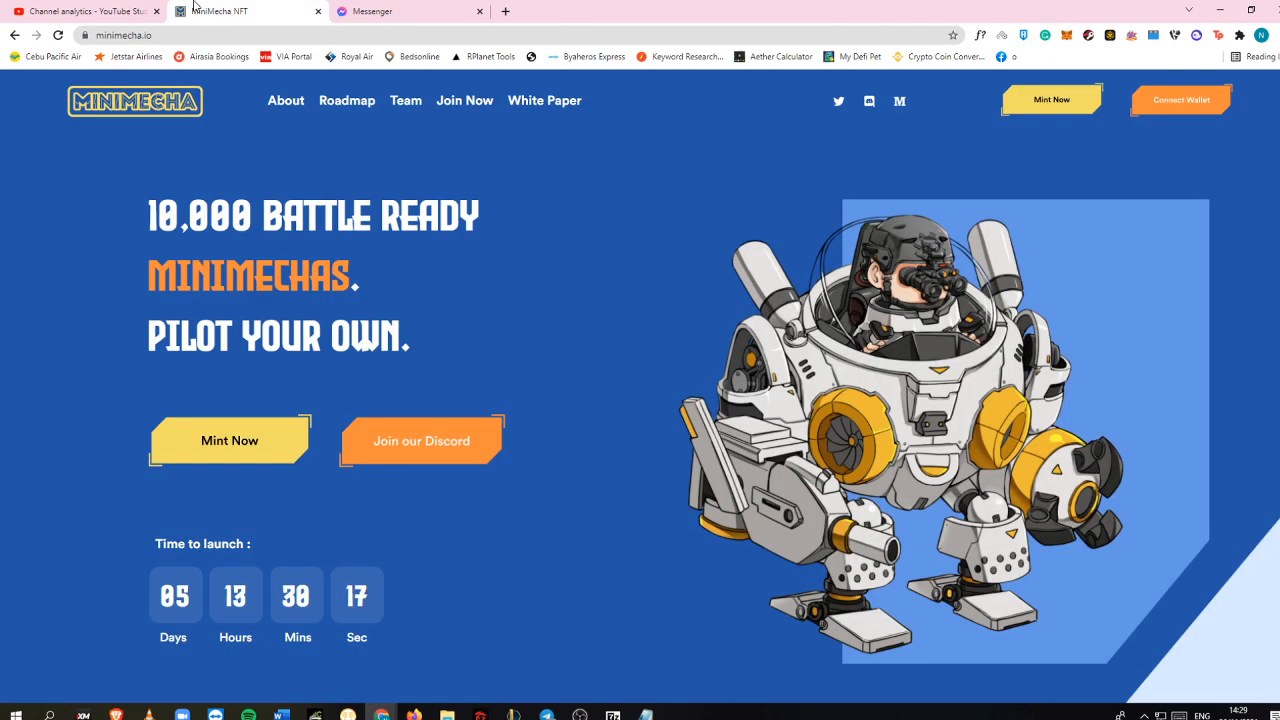
pyautogui.scroll(-3)
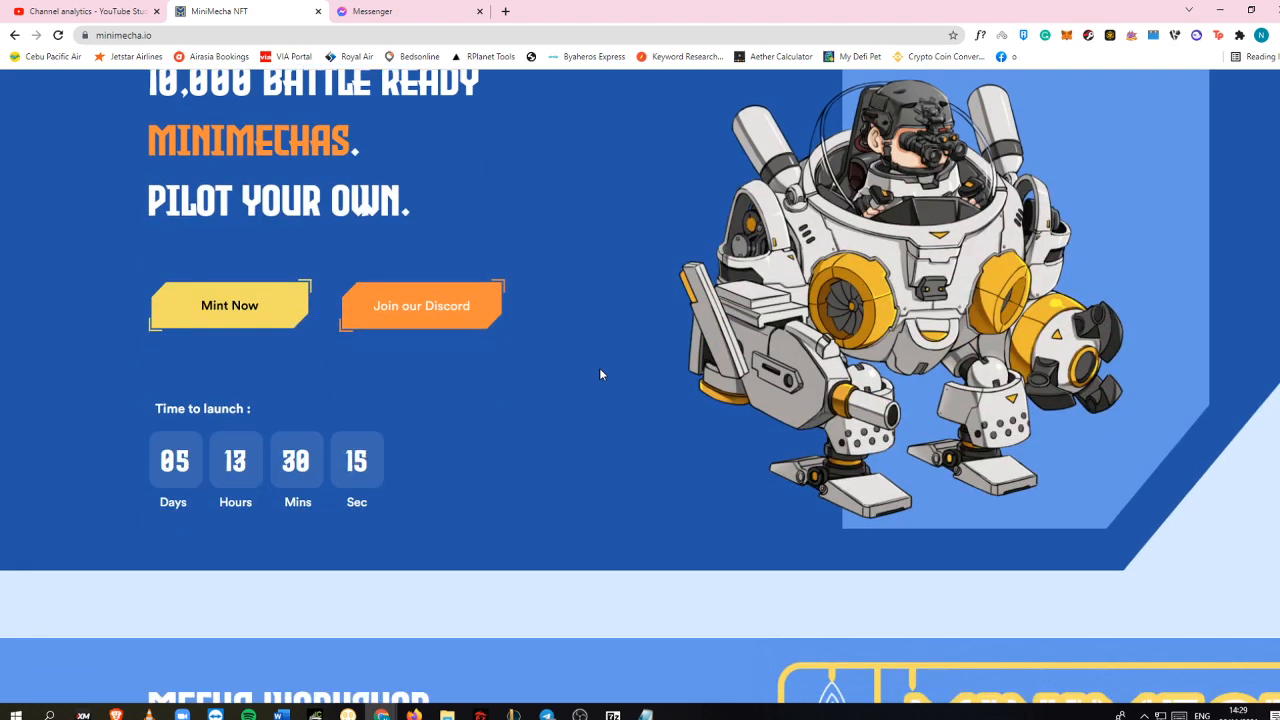
pyautogui.scroll(-3)
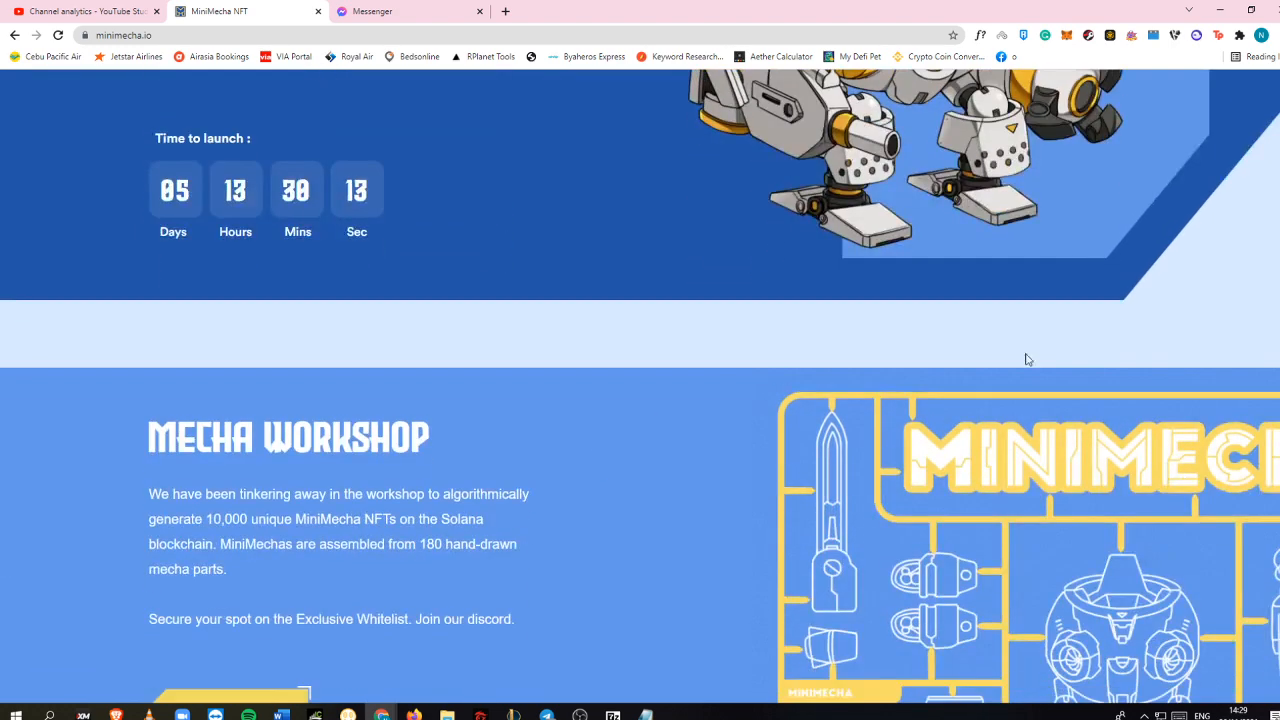
pyautogui.moveTo(599, 449)
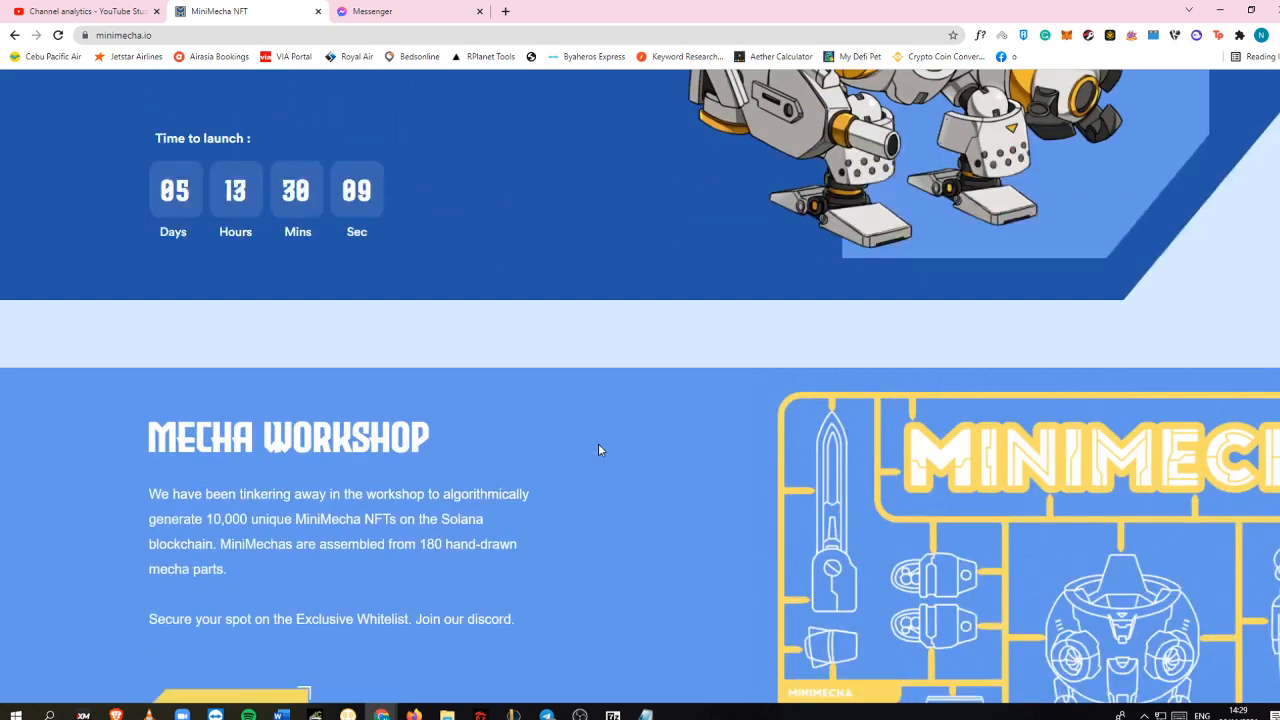
pyautogui.scroll(-3)
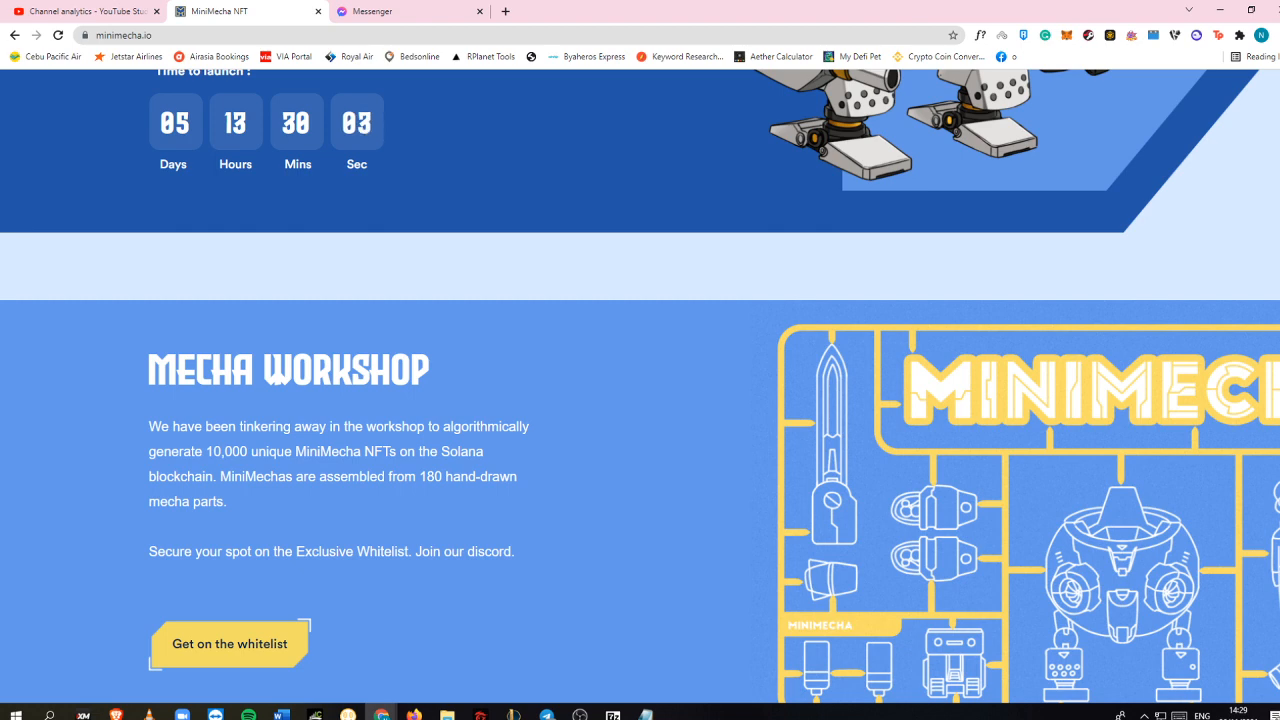
pyautogui.moveTo(1266, 429)
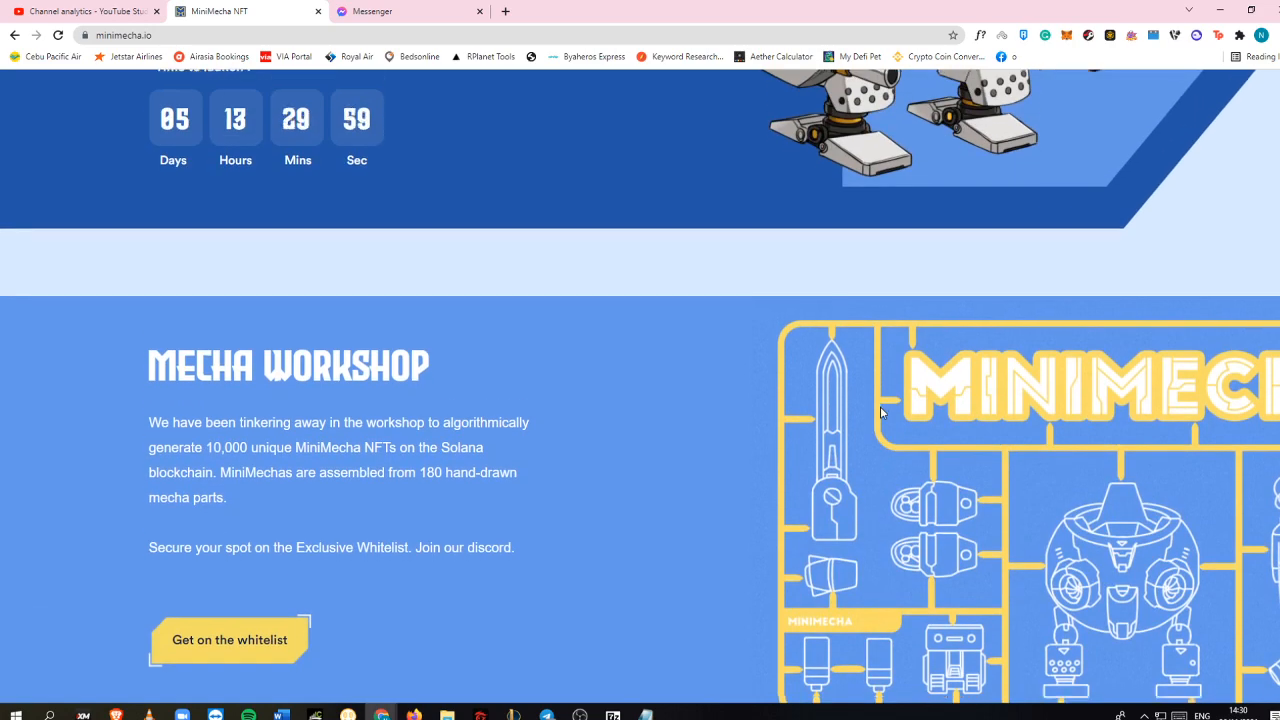
pyautogui.scroll(-3)
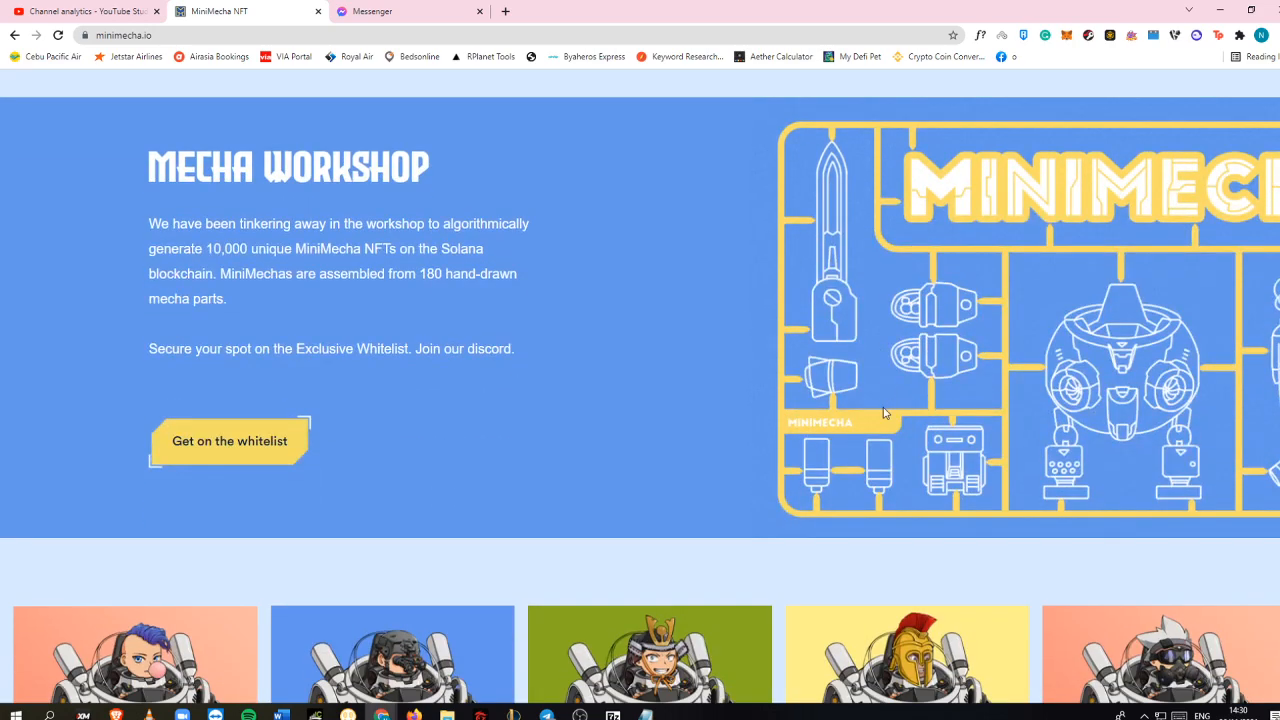
pyautogui.scroll(-3)
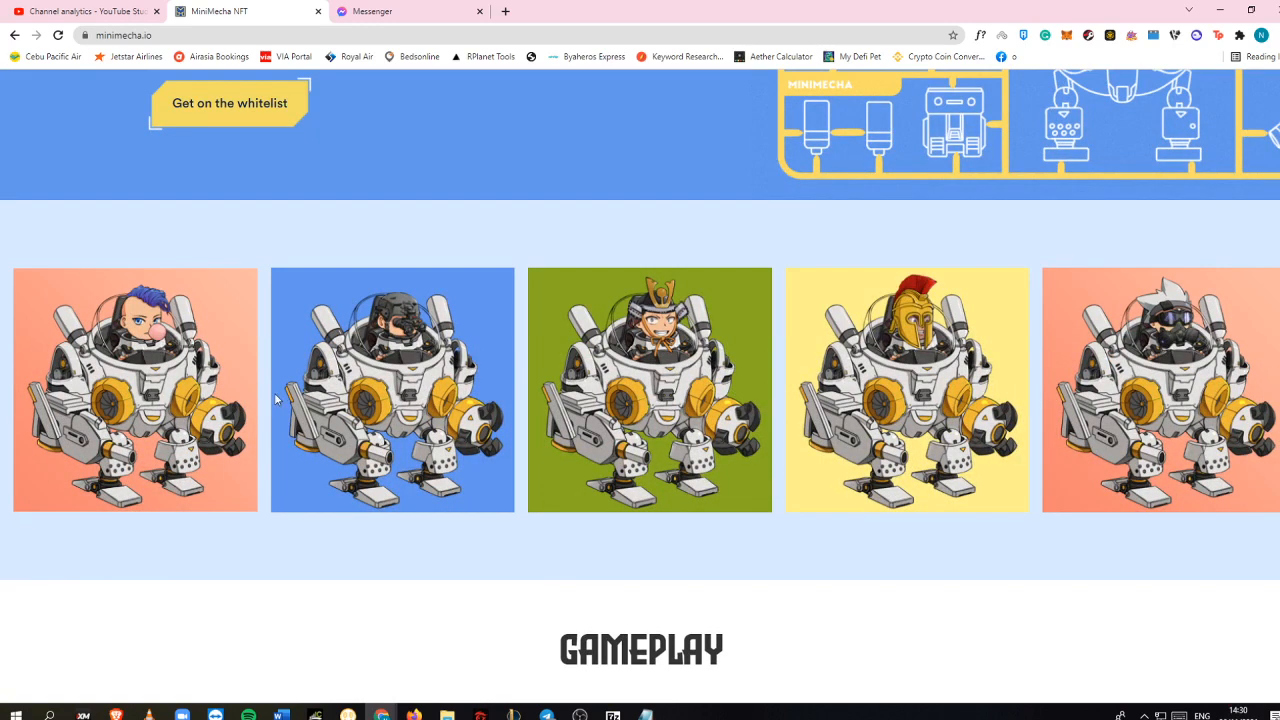
pyautogui.moveTo(286, 352)
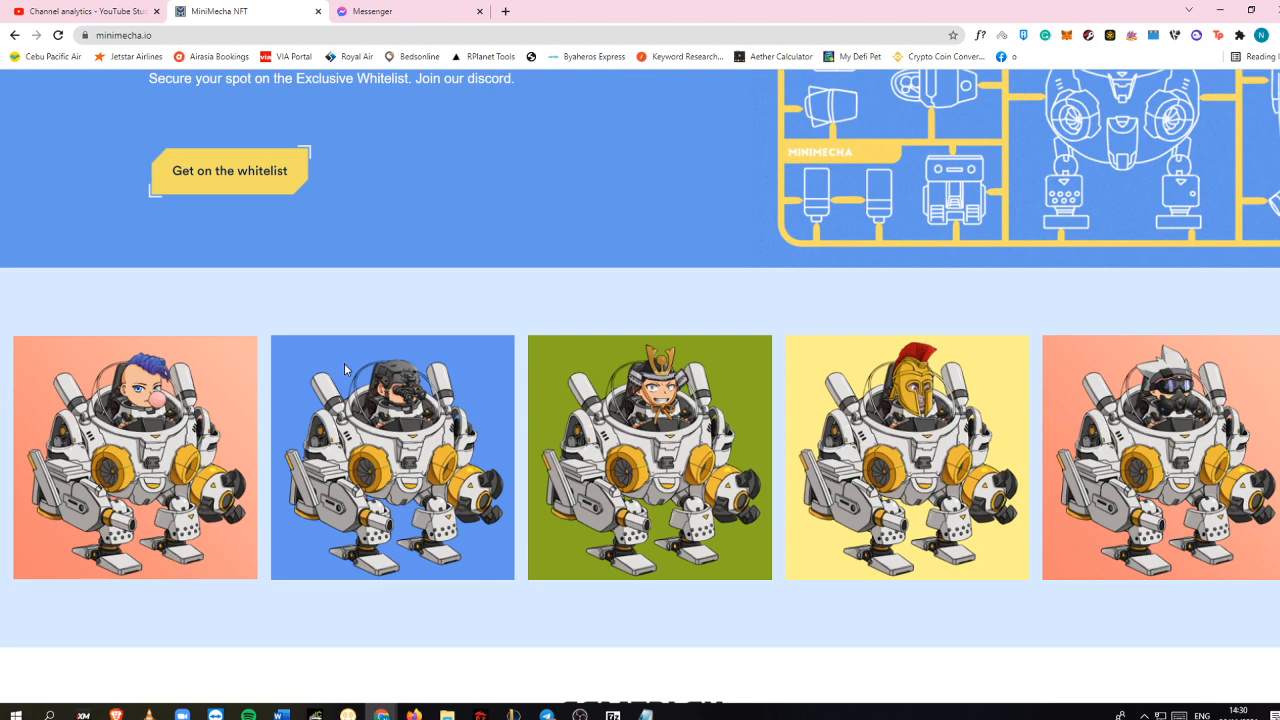
pyautogui.moveTo(534, 331)
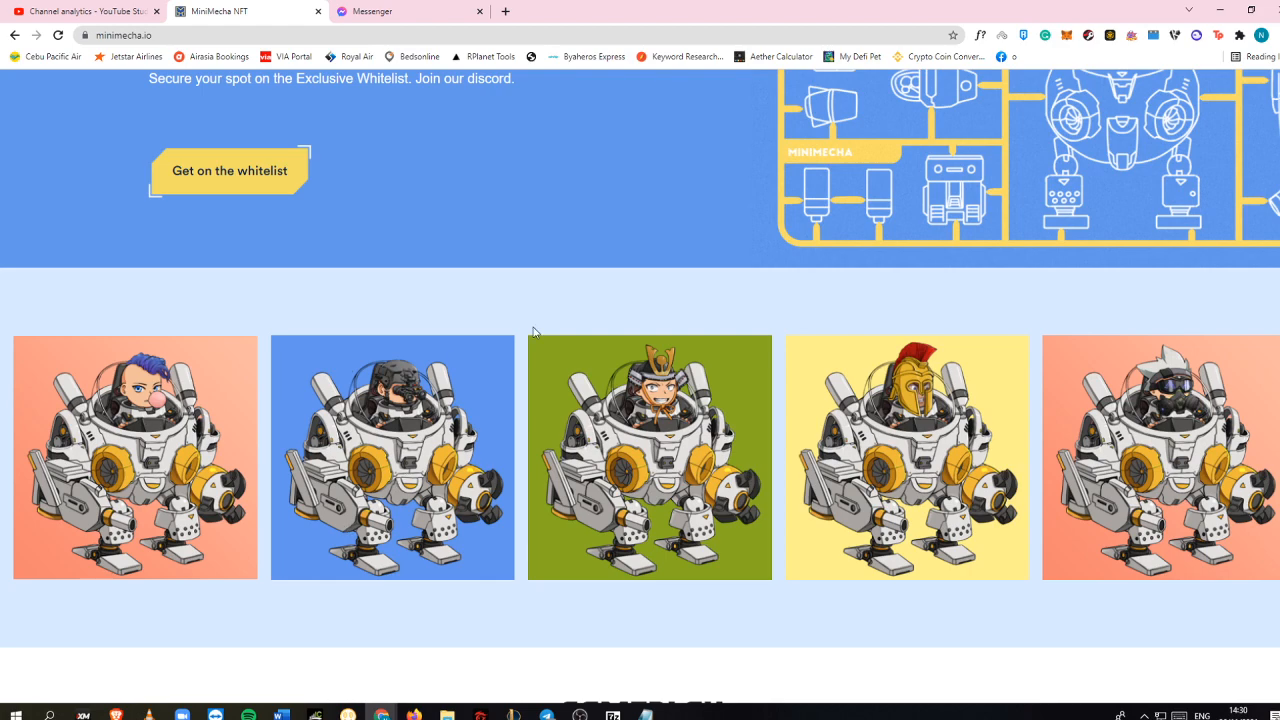
pyautogui.scroll(-3)
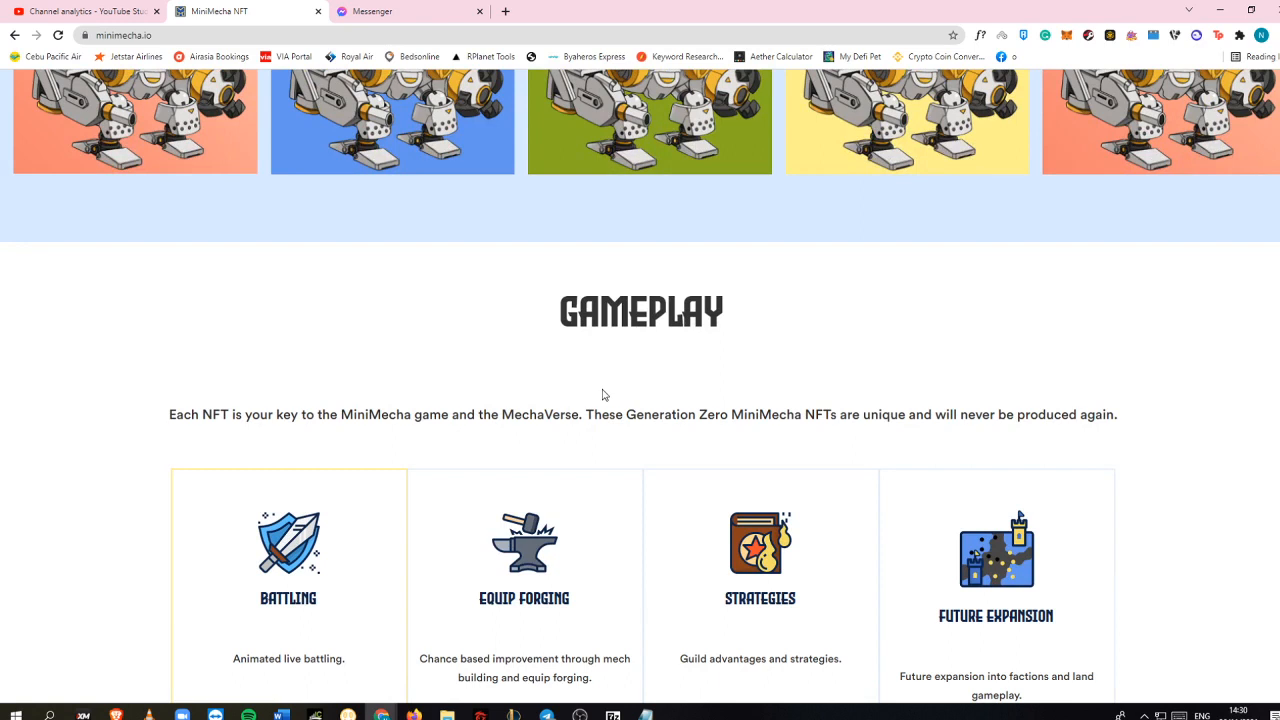
pyautogui.moveTo(587, 394)
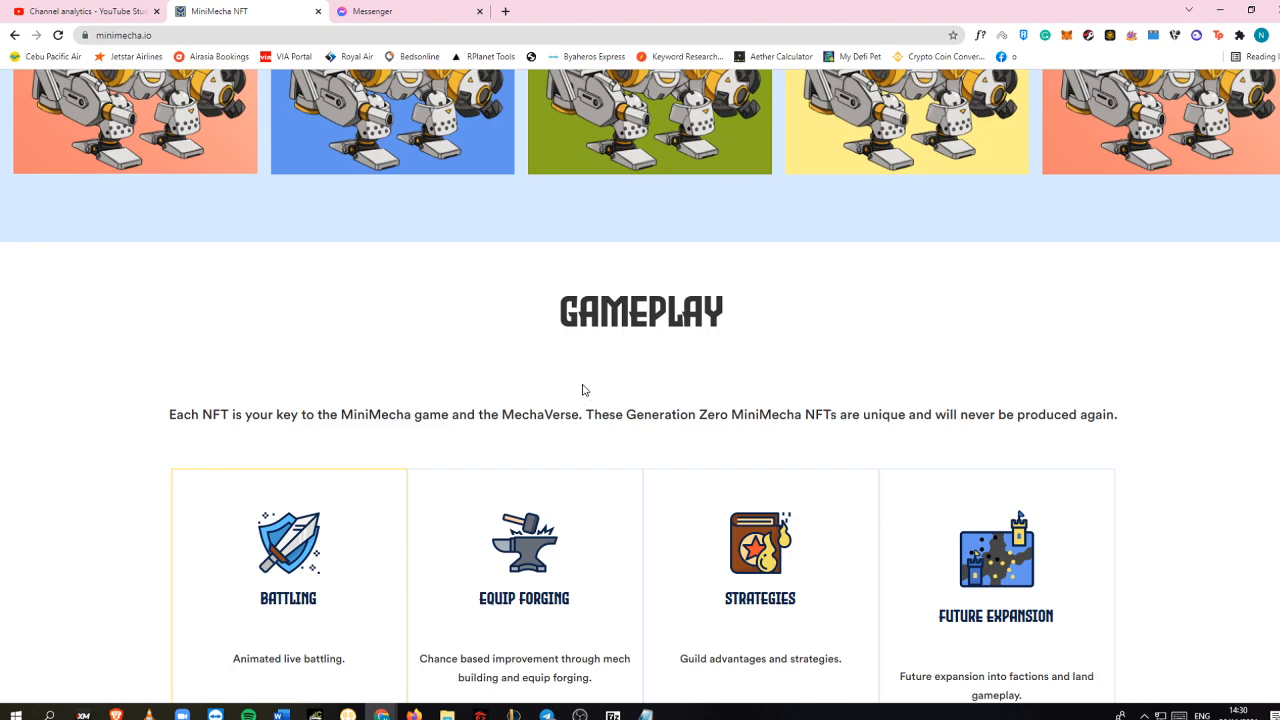
pyautogui.scroll(3)
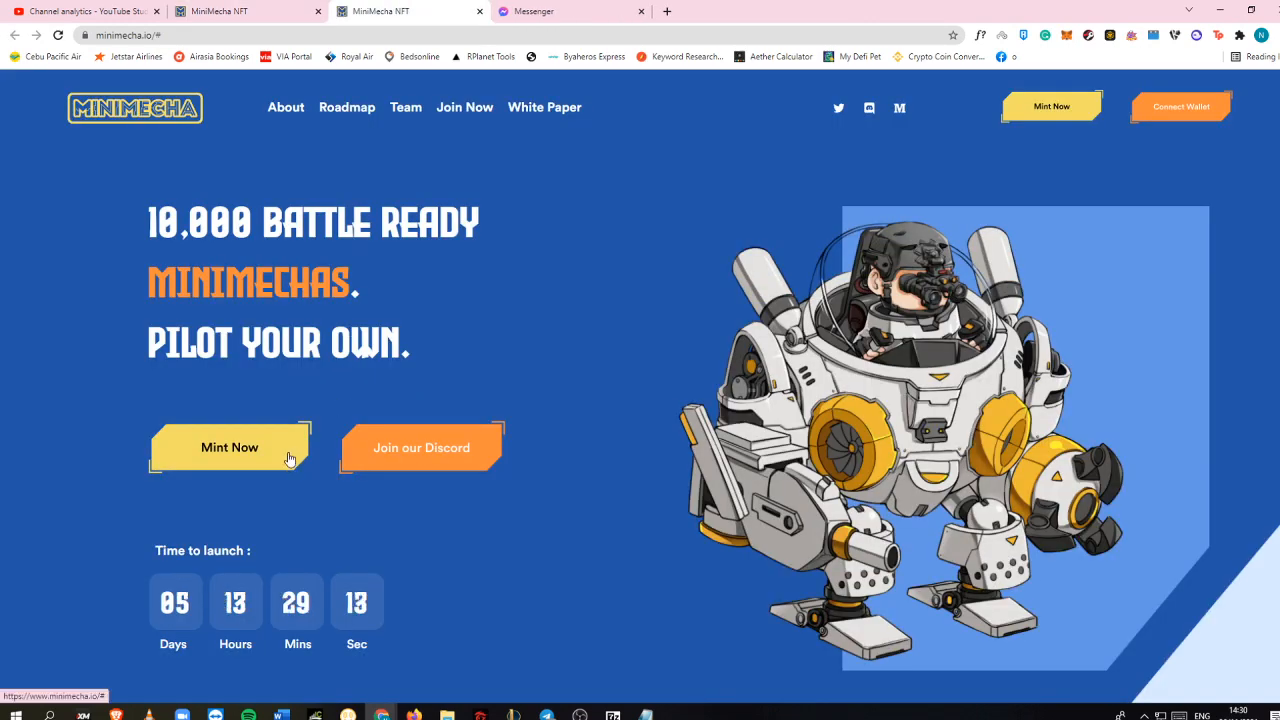
# Open the MiniMecha Discord invite page with the website's 'Join our Discord' button
pyautogui.scroll(-3)
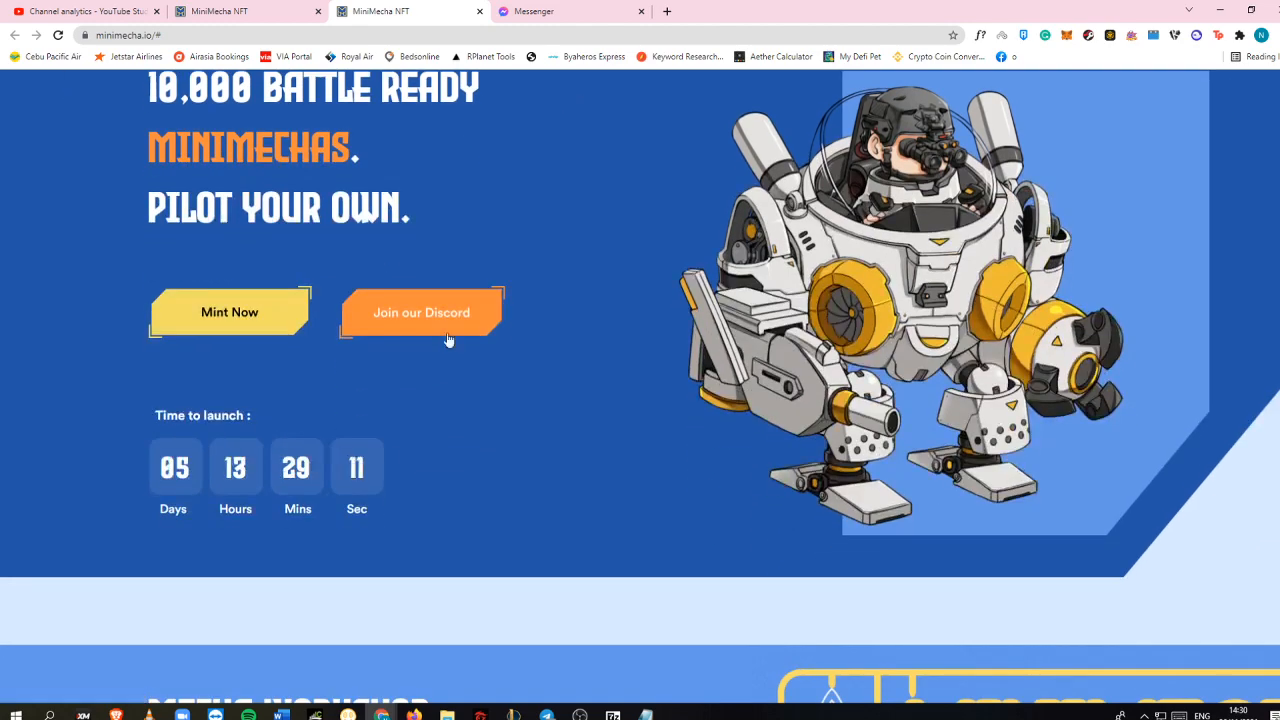
pyautogui.click(421, 312)
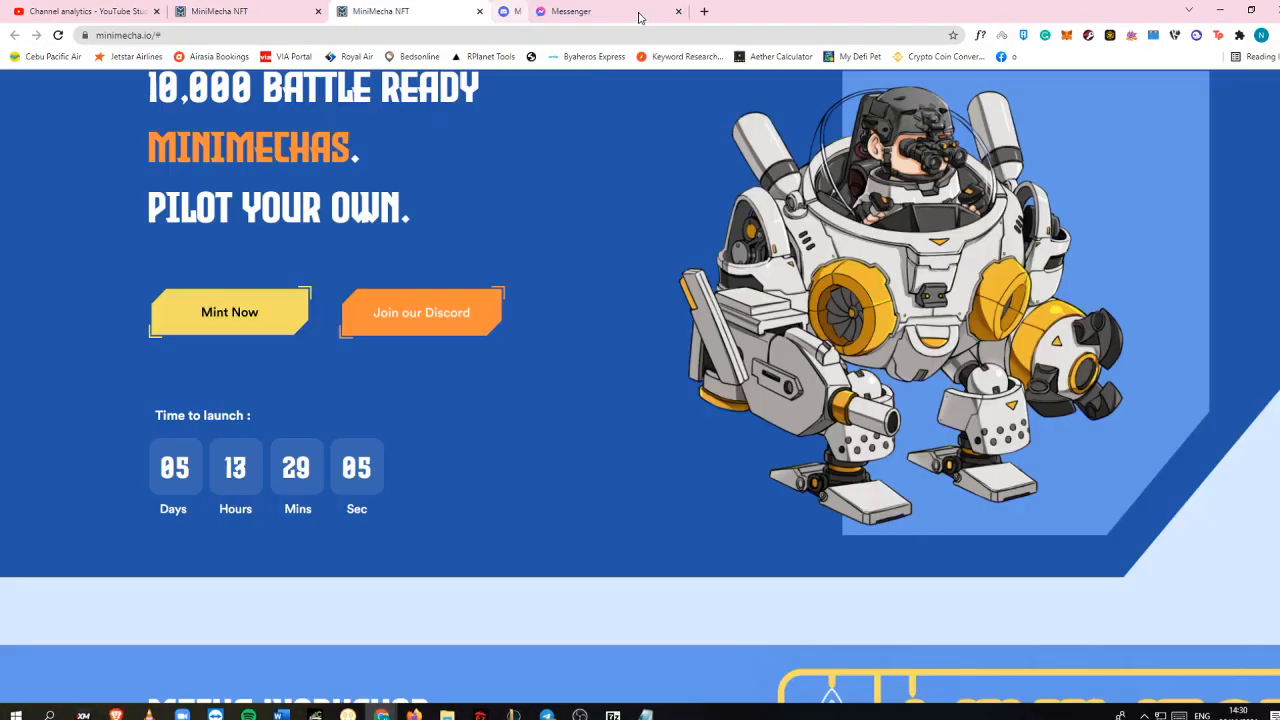
pyautogui.scroll(-3)
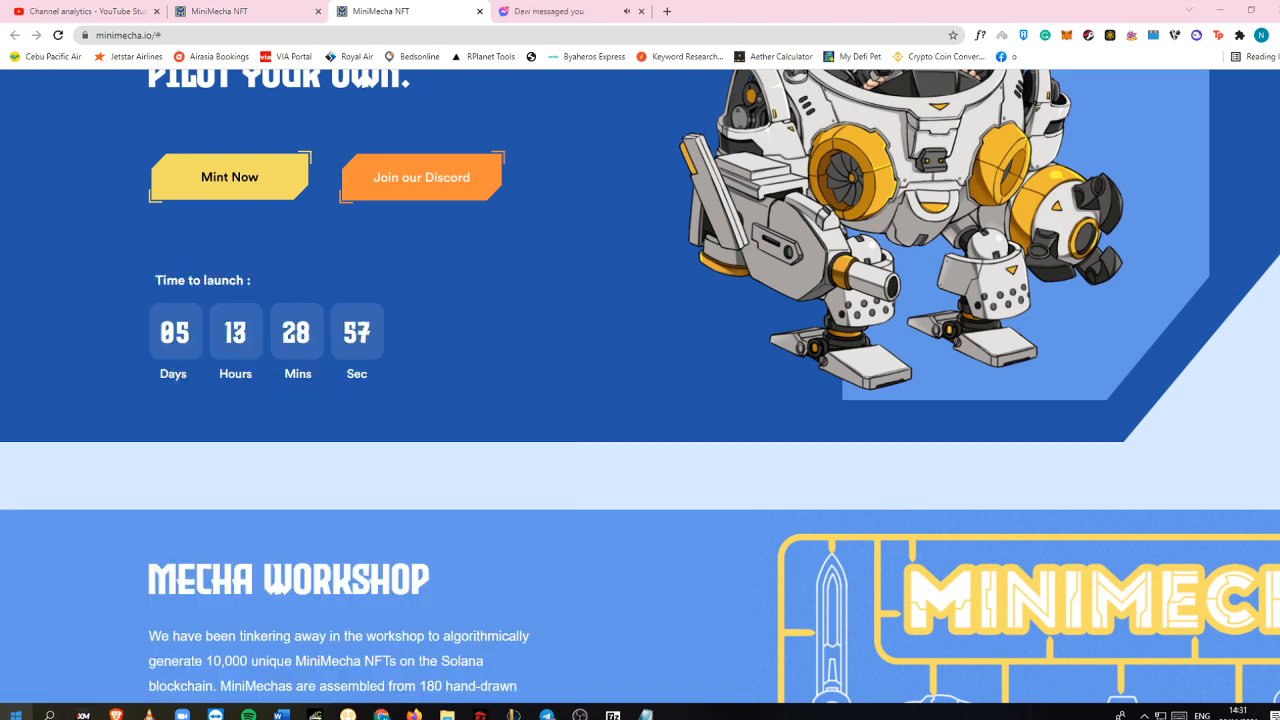
pyautogui.click(421, 177)
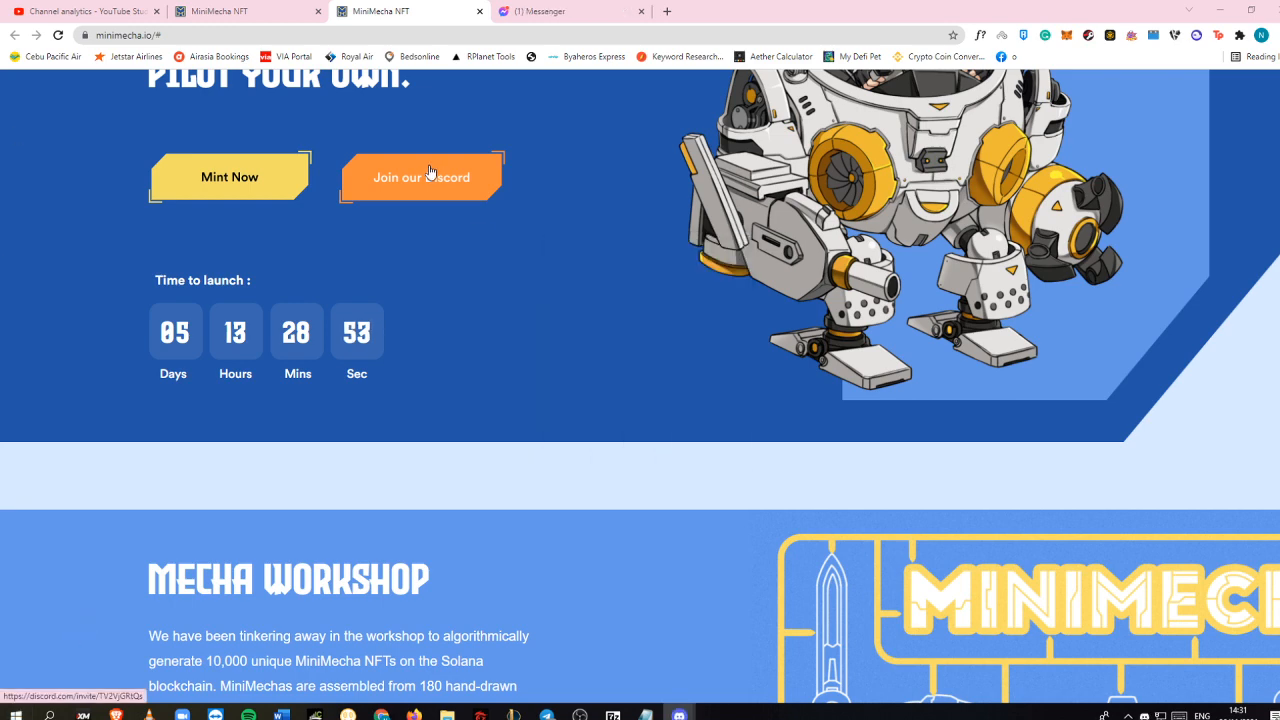
pyautogui.click(421, 177)
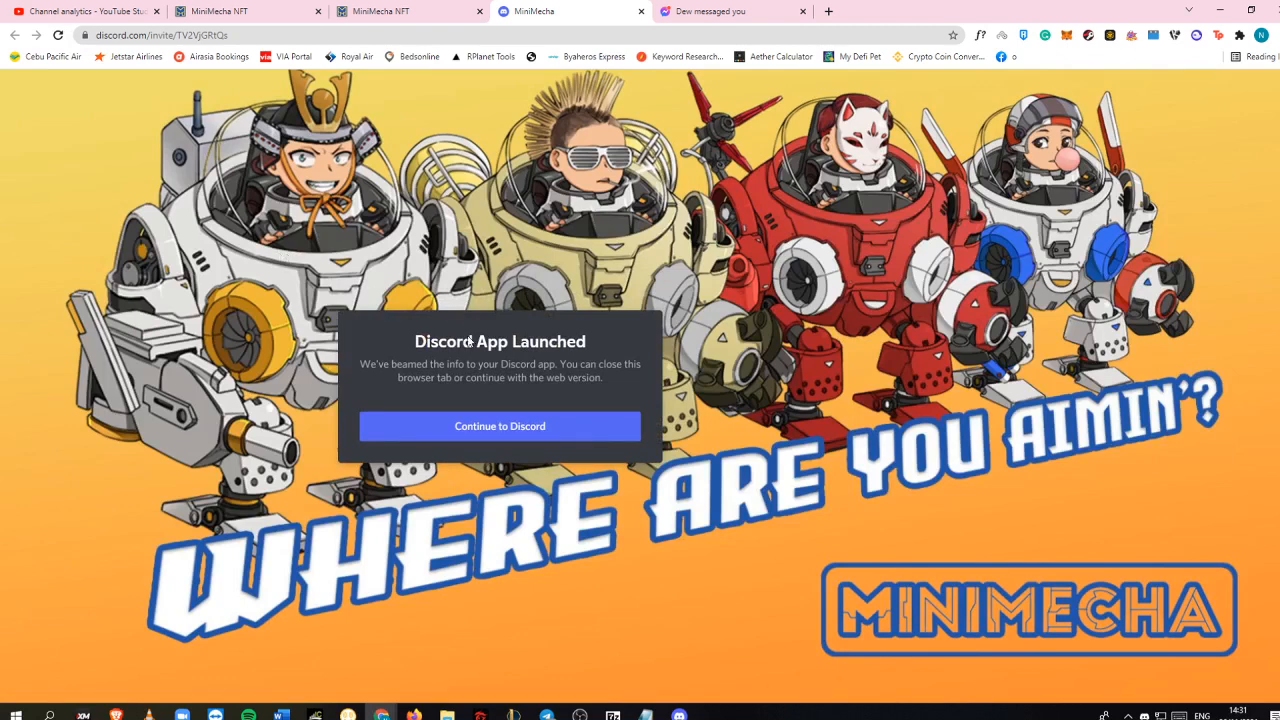
# Continue from the invite page to Discord and log in to the MiniMecha server
pyautogui.click(499, 426)
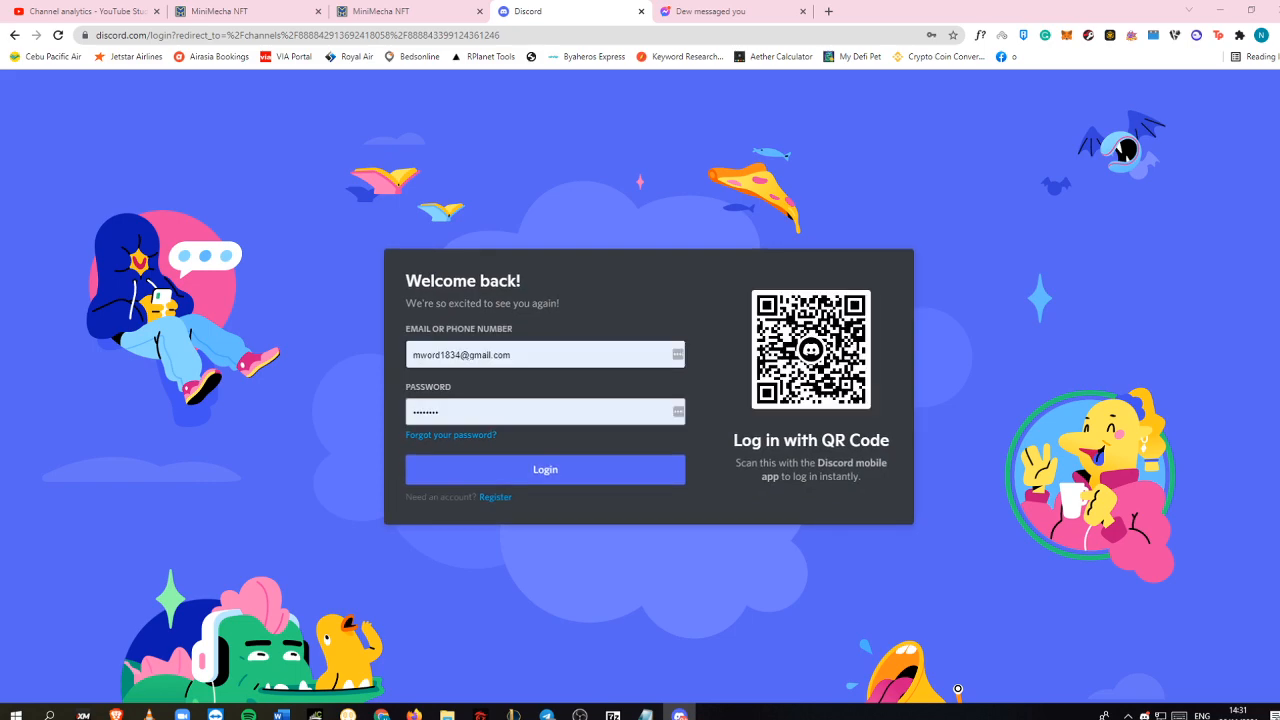
pyautogui.click(545, 469)
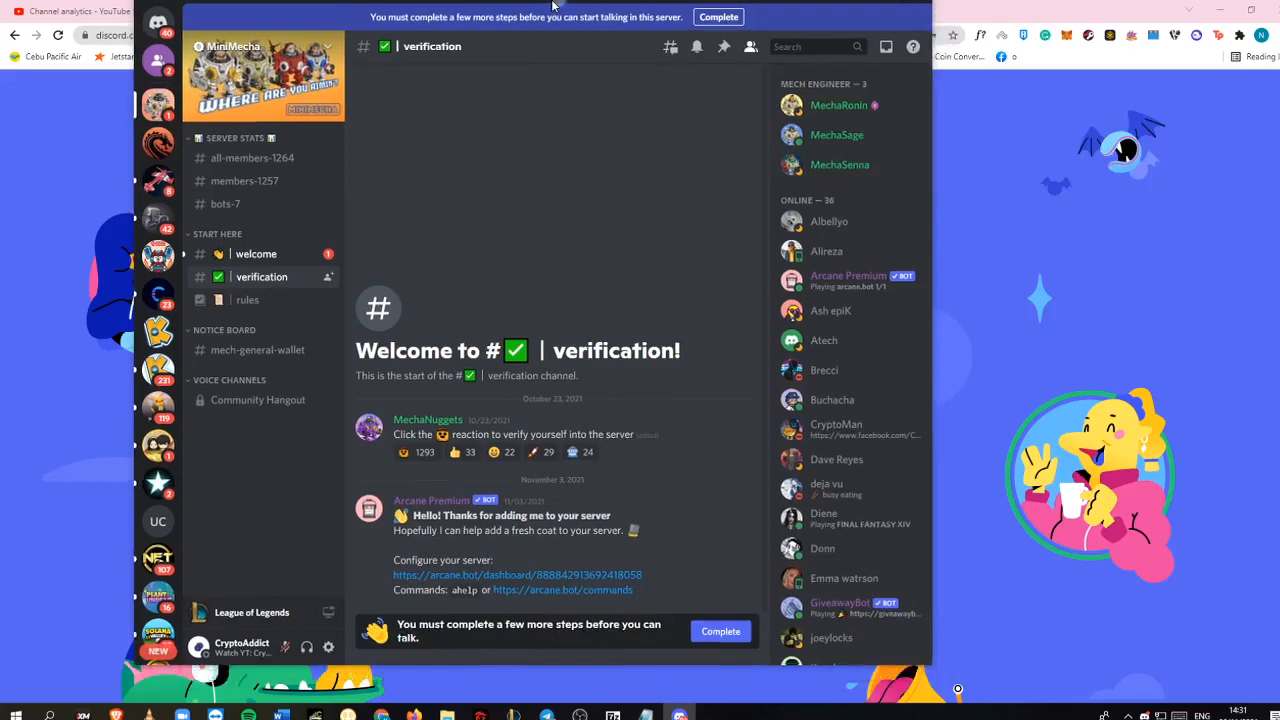
# Tick 'I have read and agree to the rules' and submit MiniMecha's server rules
pyautogui.click(717, 17)
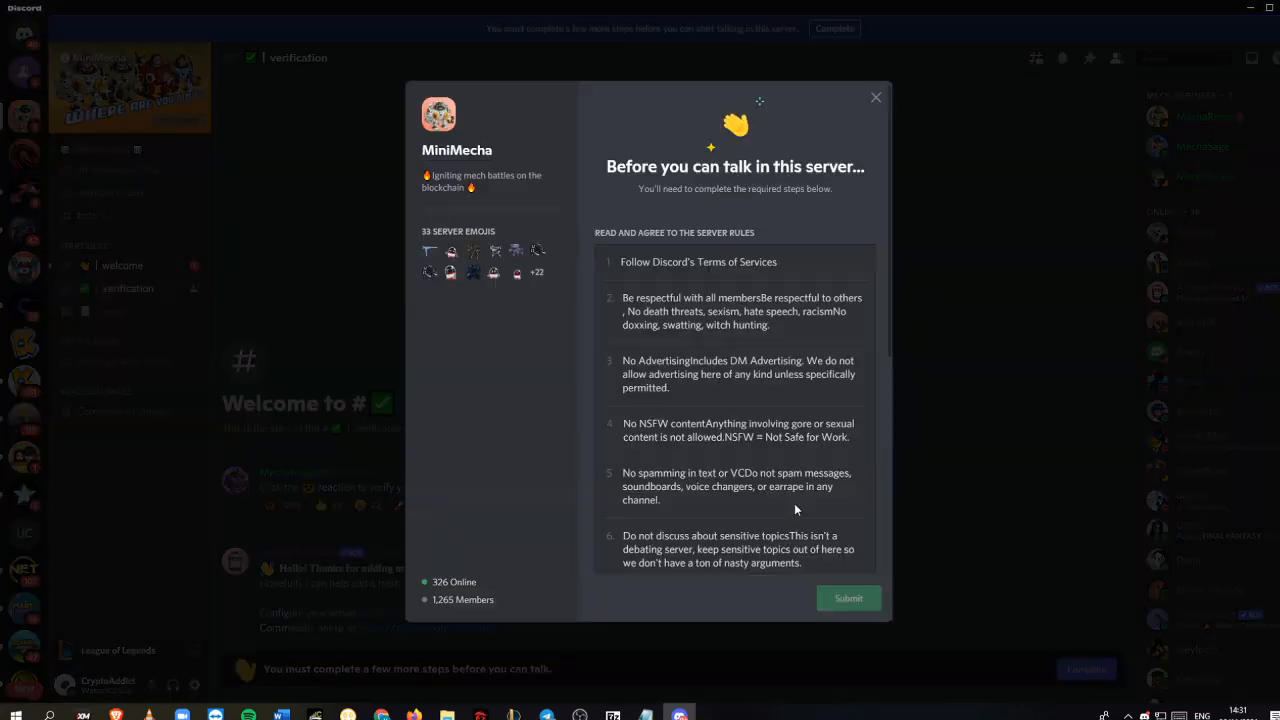
pyautogui.scroll(-3)
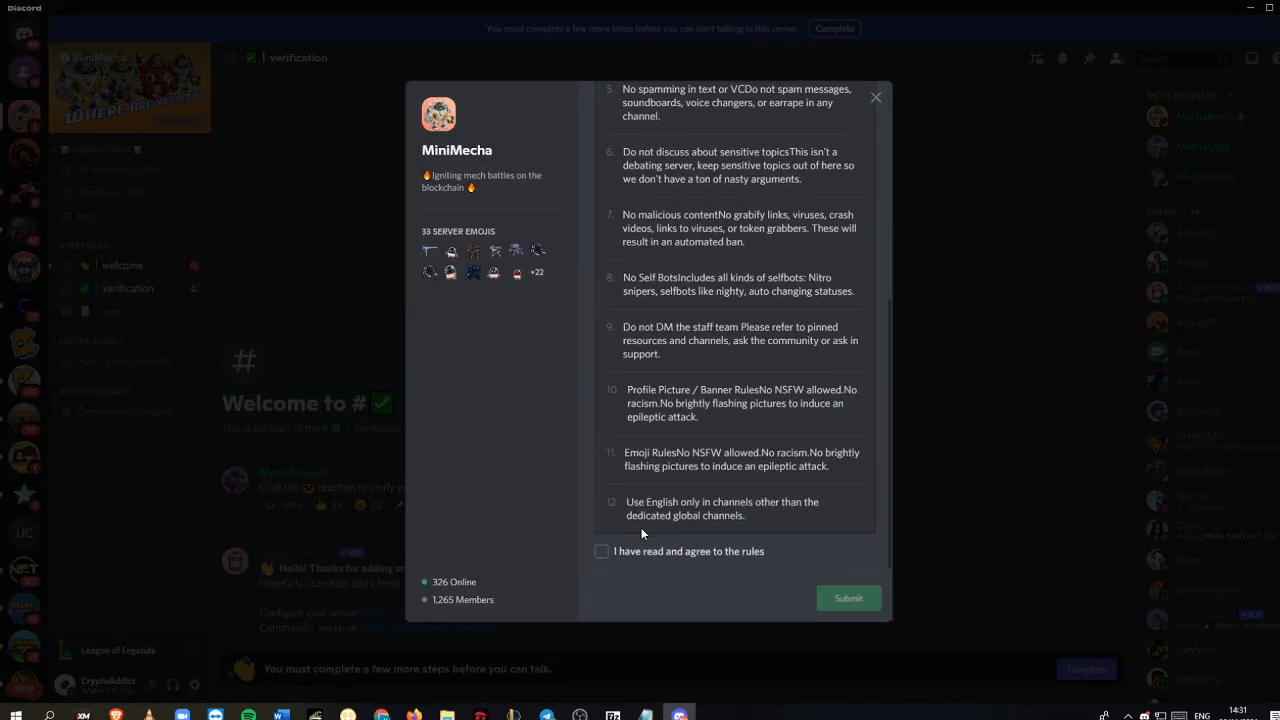
pyautogui.click(601, 551)
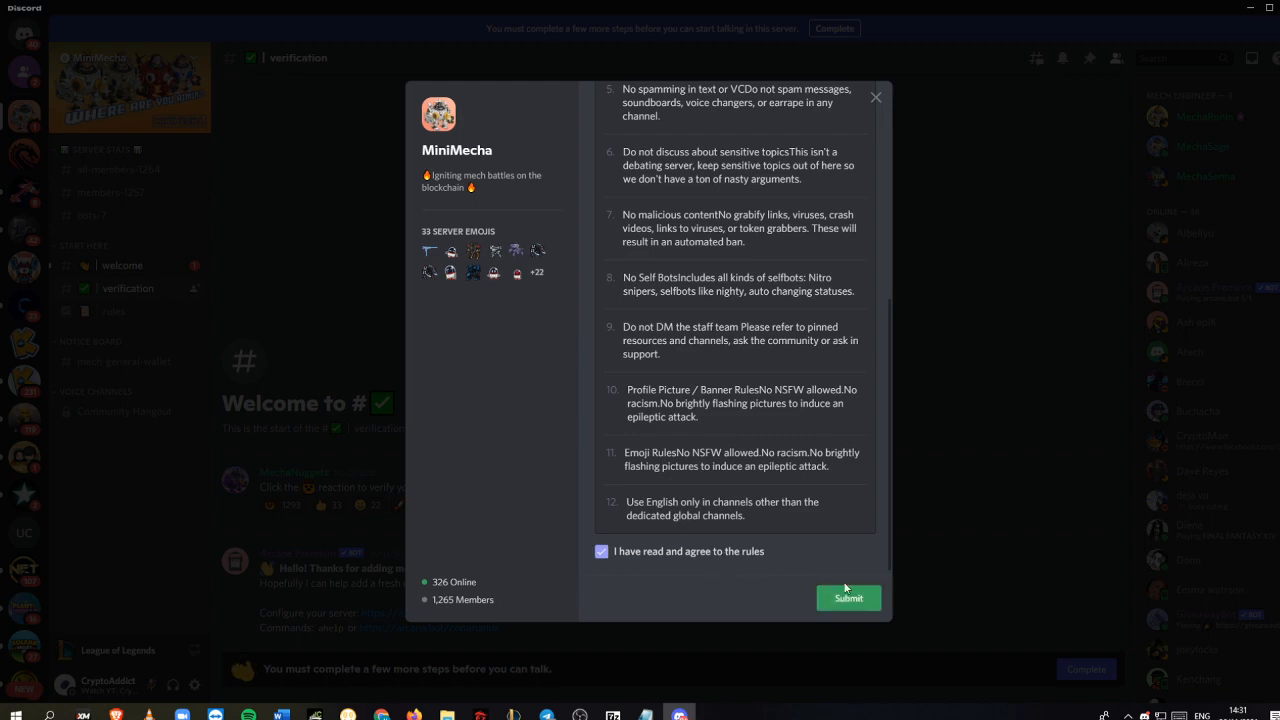
pyautogui.click(848, 598)
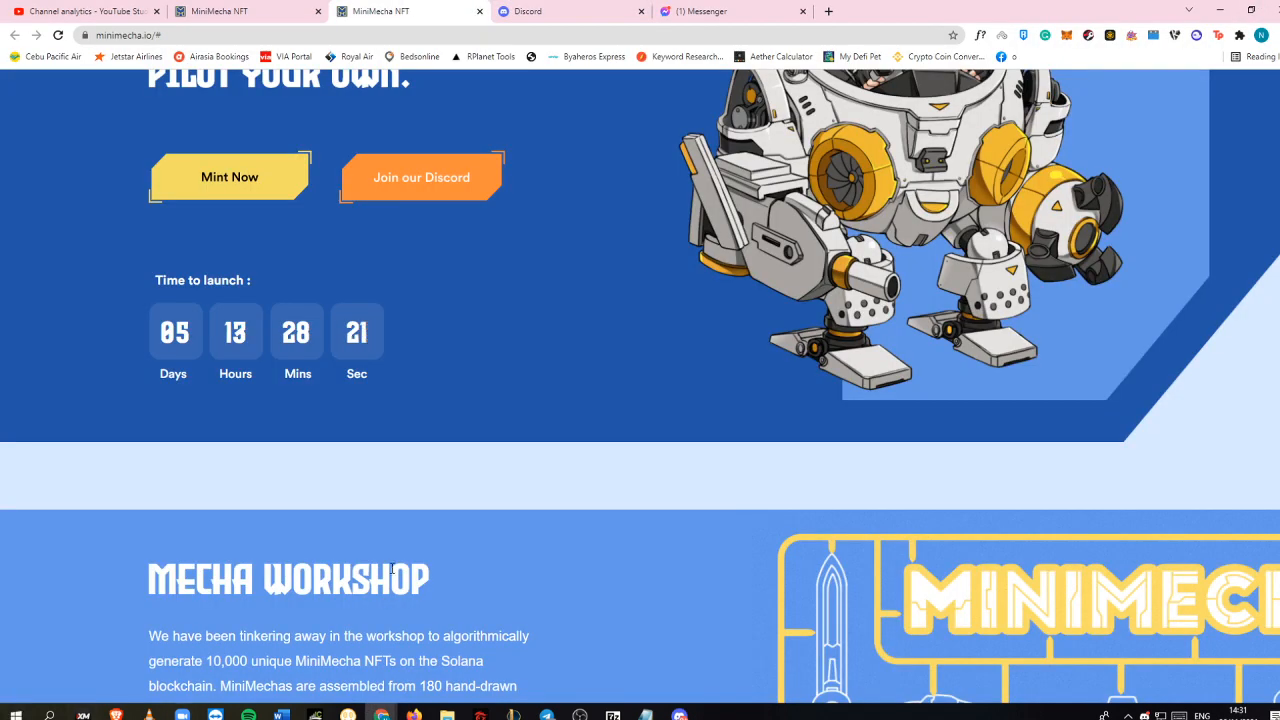
# Scroll the MiniMecha homepage past the countdown to the Mecha Workshop section
pyautogui.scroll(-3)
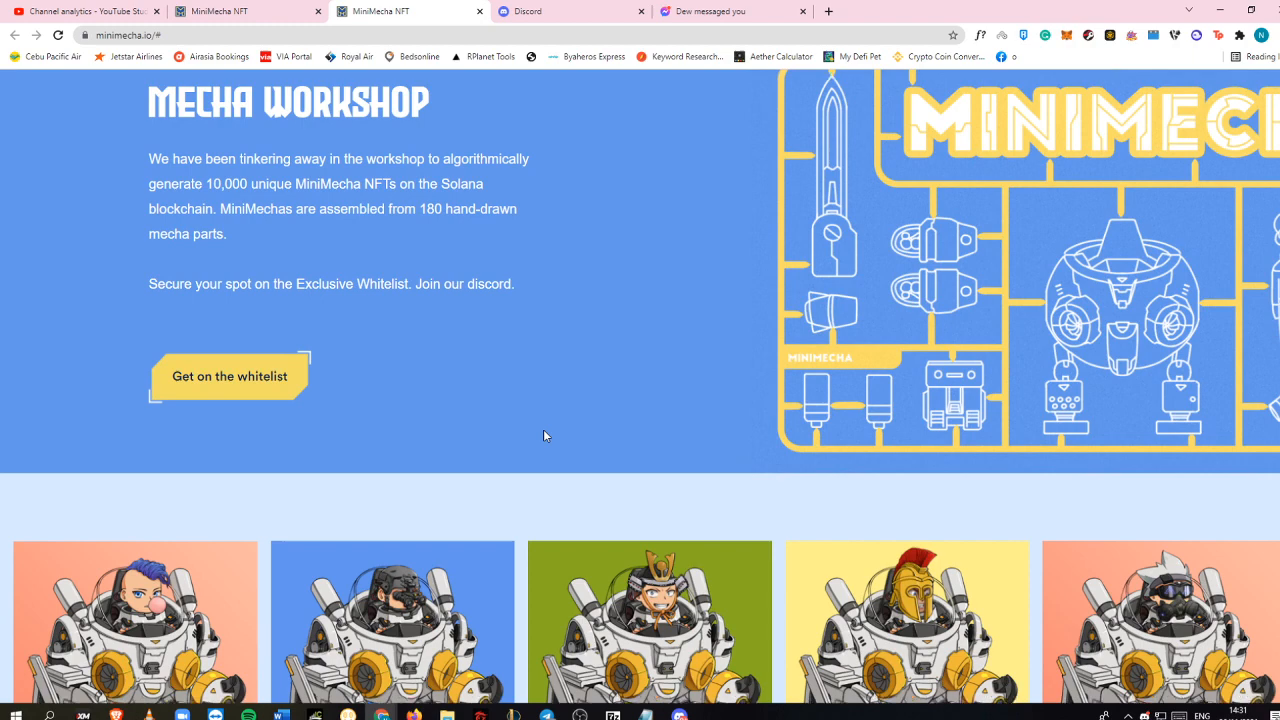
pyautogui.scroll(-3)
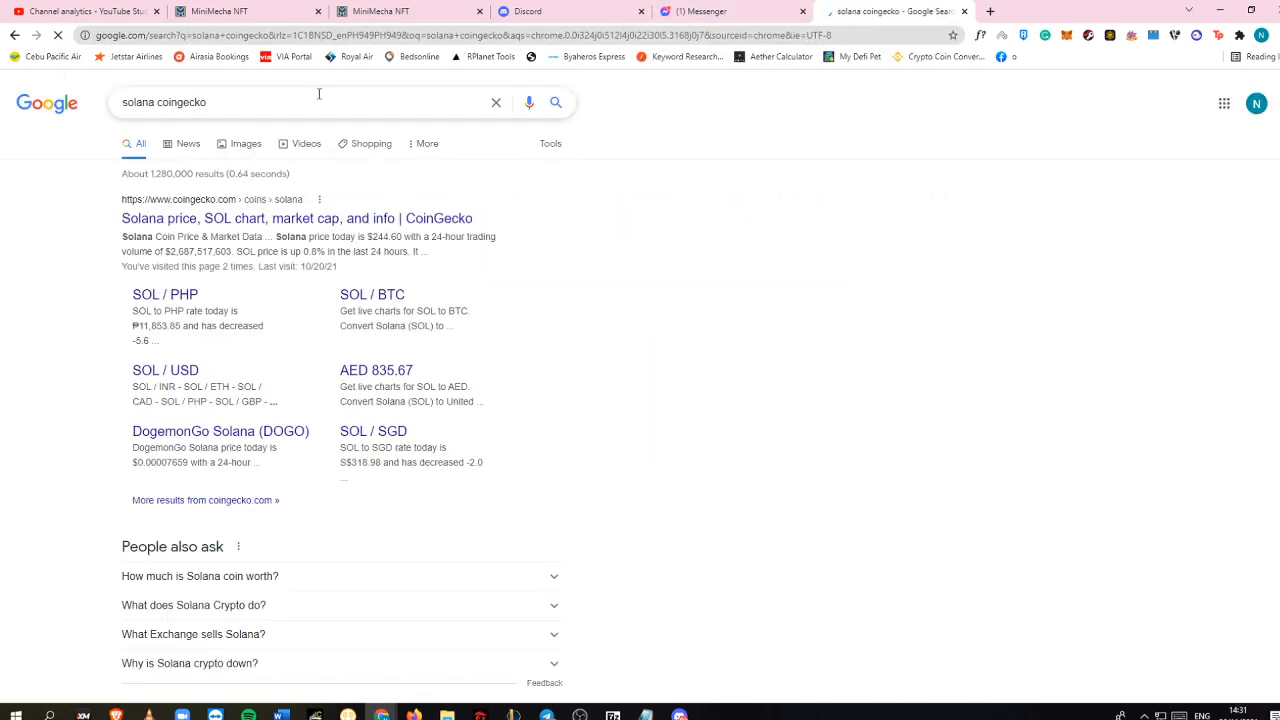
# Open CoinGecko's Solana page and switch the SOL price chart from 30d to 90d
pyautogui.click(296, 218)
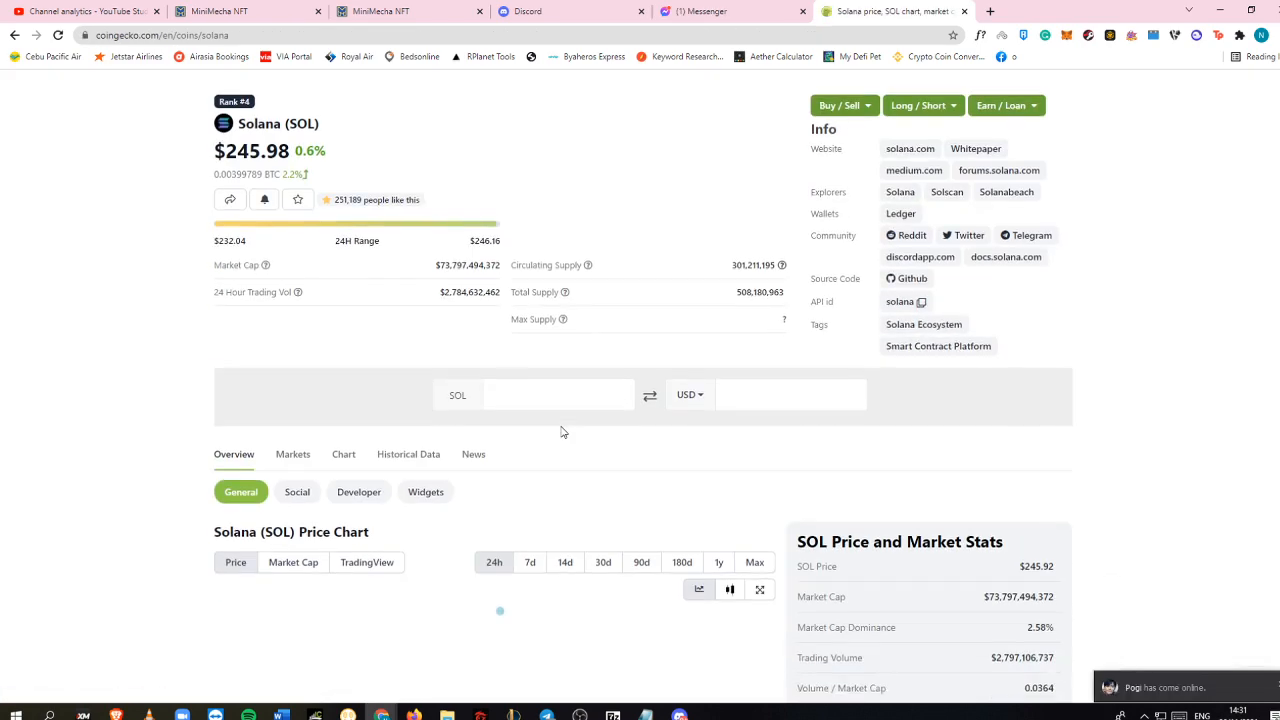
pyautogui.scroll(-3)
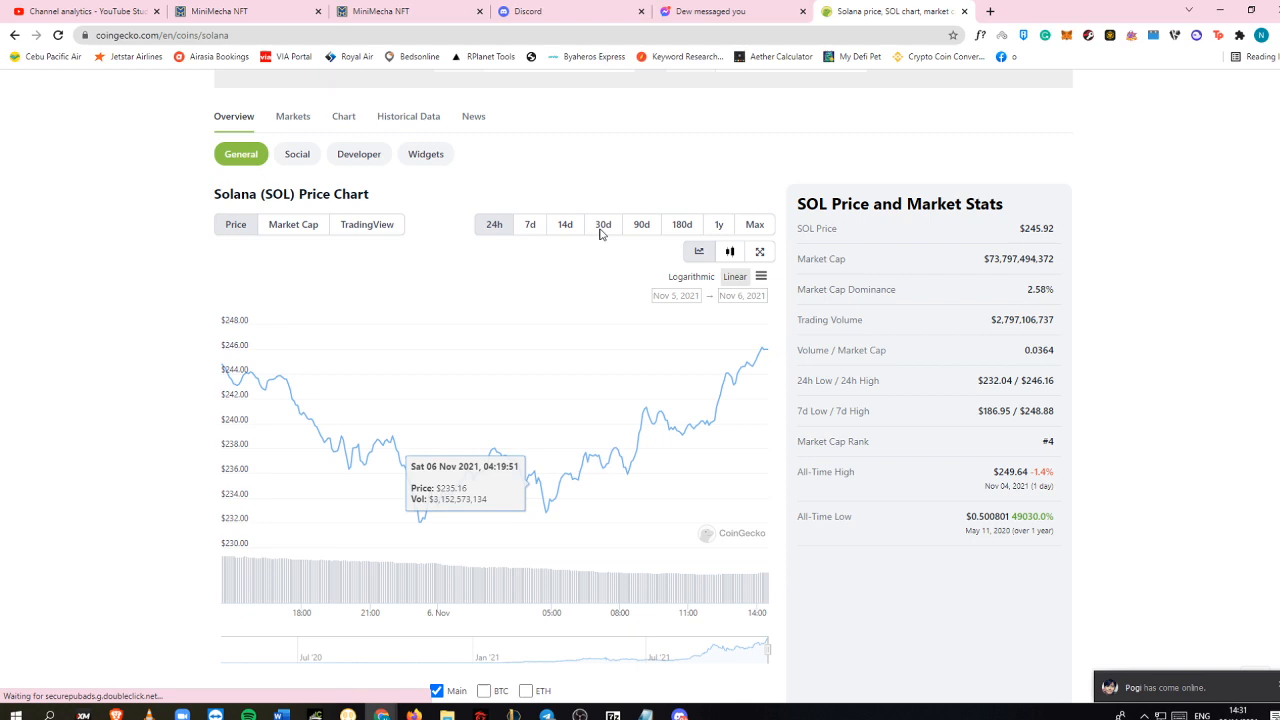
pyautogui.click(602, 224)
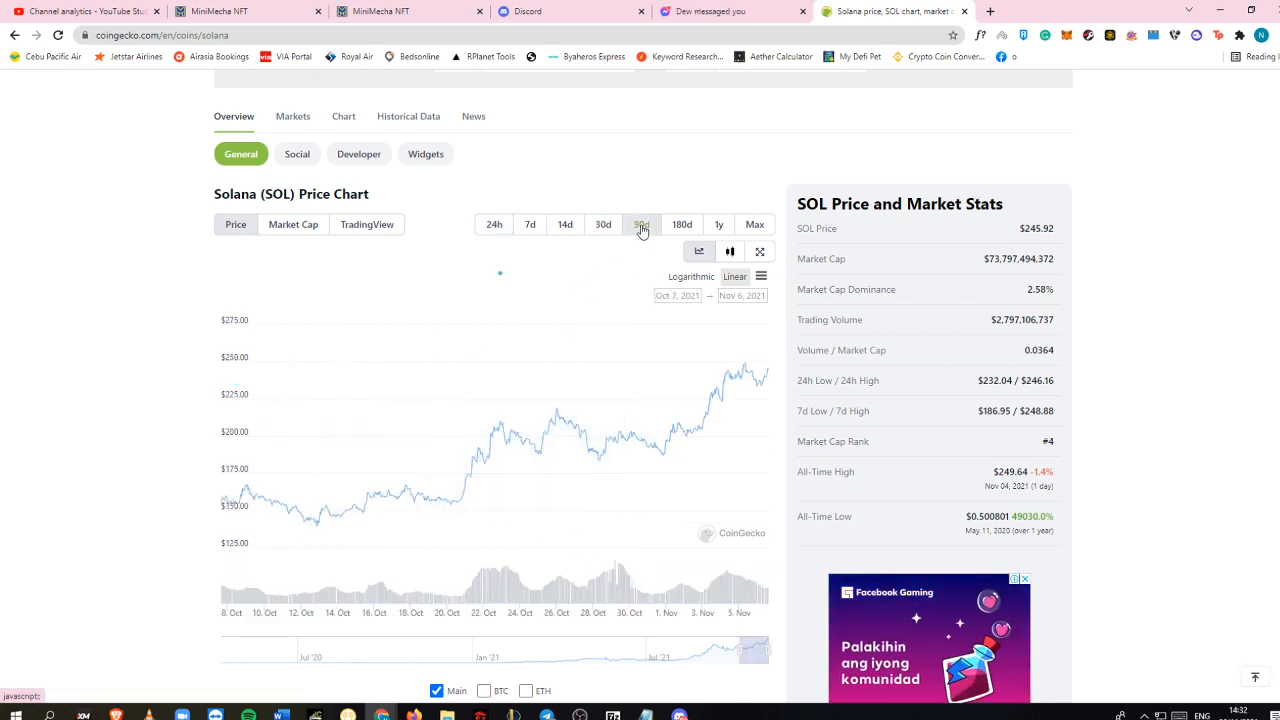
pyautogui.click(641, 224)
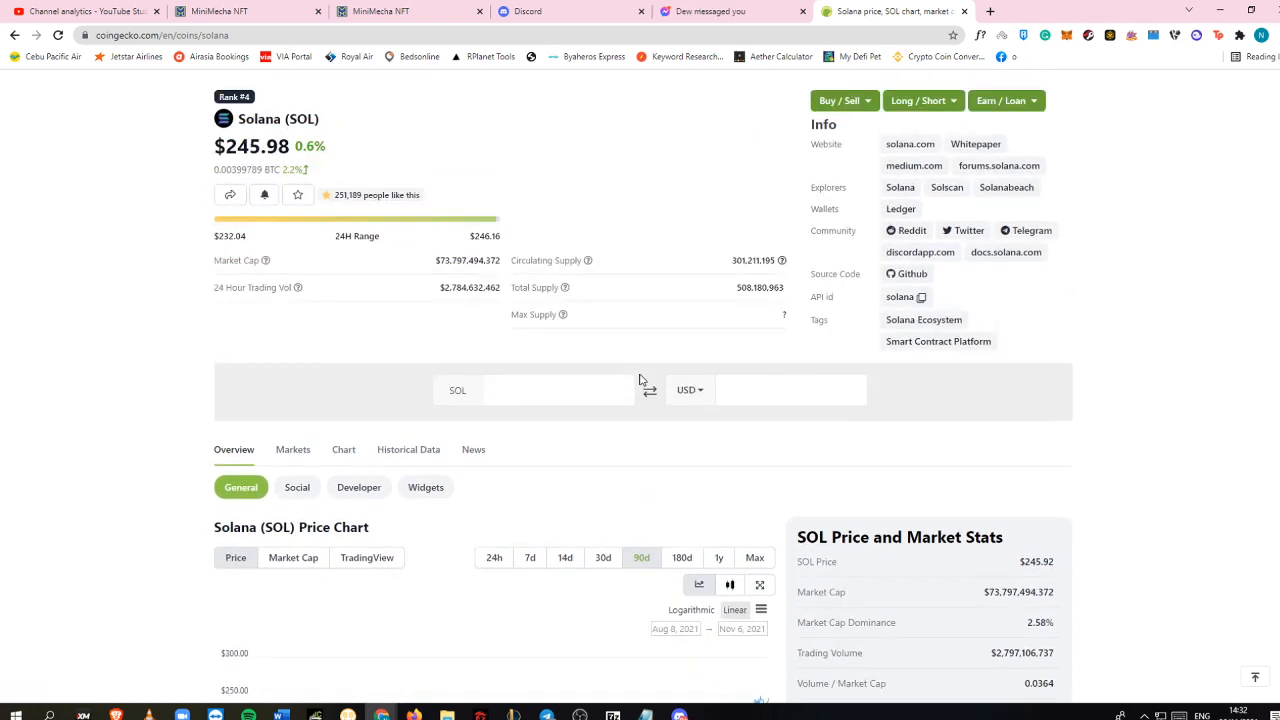
pyautogui.scroll(-3)
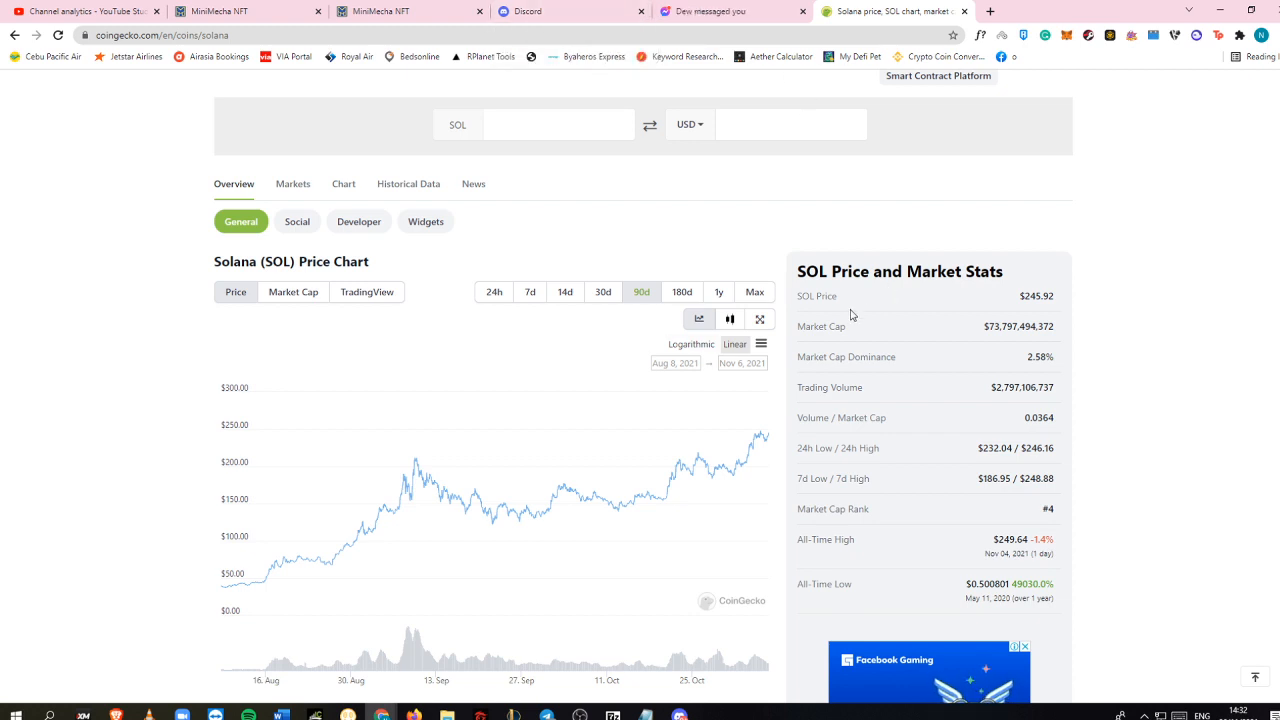
pyautogui.doubleClick(816, 296)
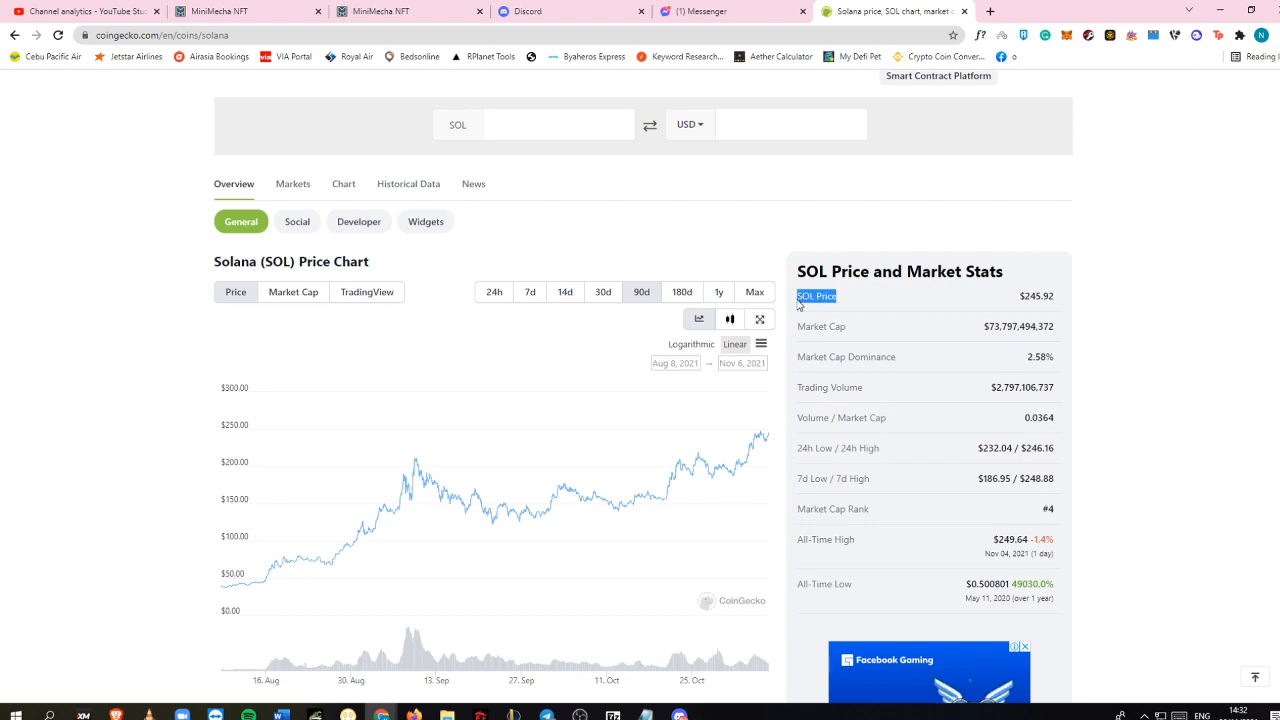
pyautogui.moveTo(566, 6)
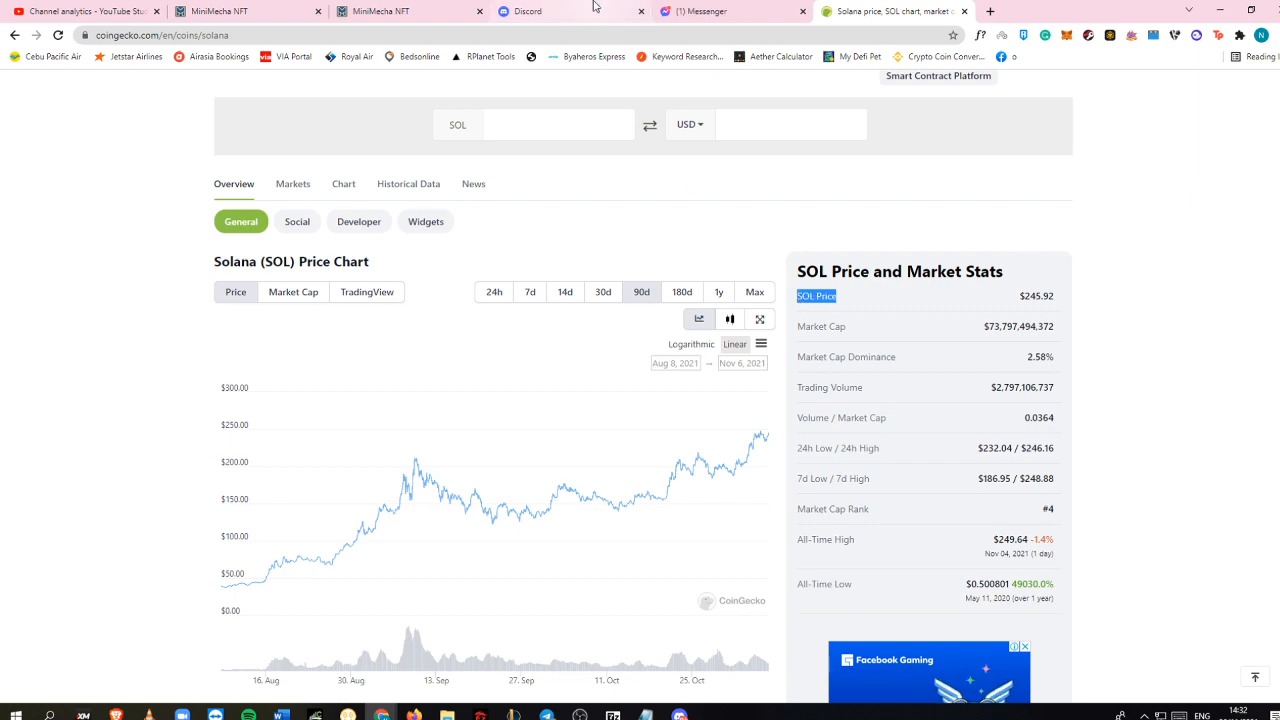
# Return to the MiniMecha NFT tab and scroll through Gameplay's seven features to Read Whitepaper
pyautogui.click(410, 11)
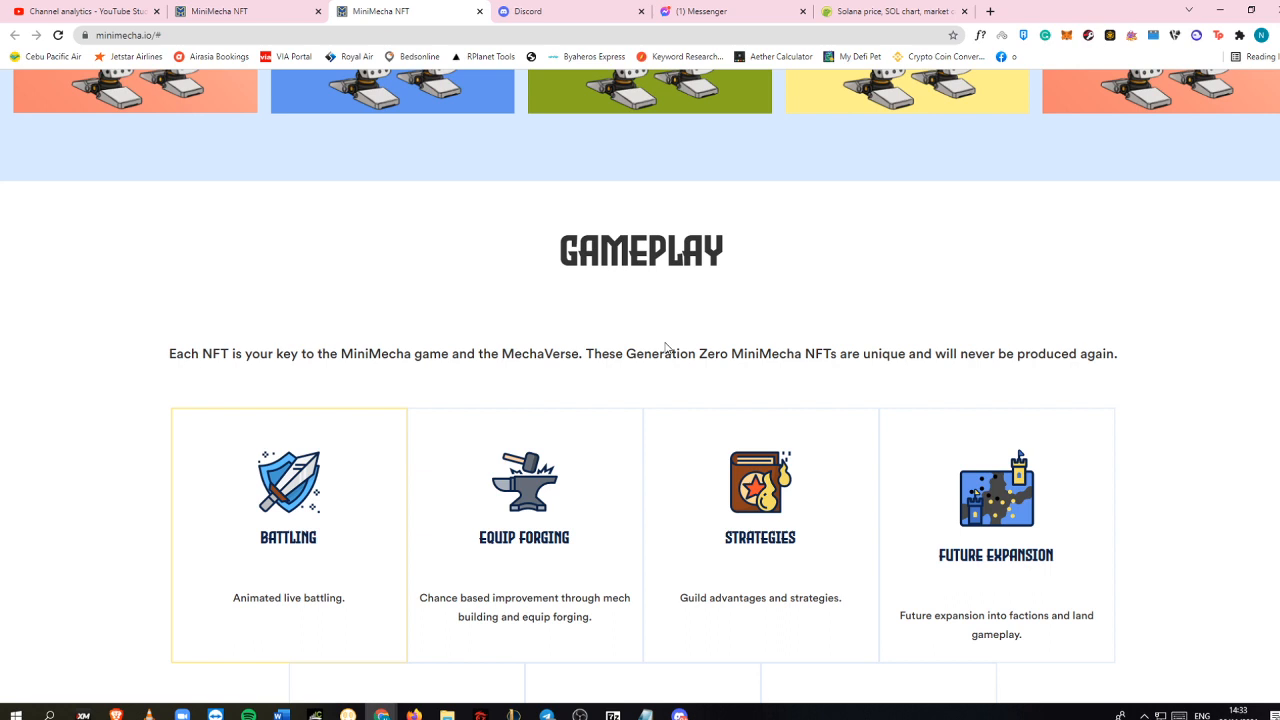
pyautogui.scroll(-3)
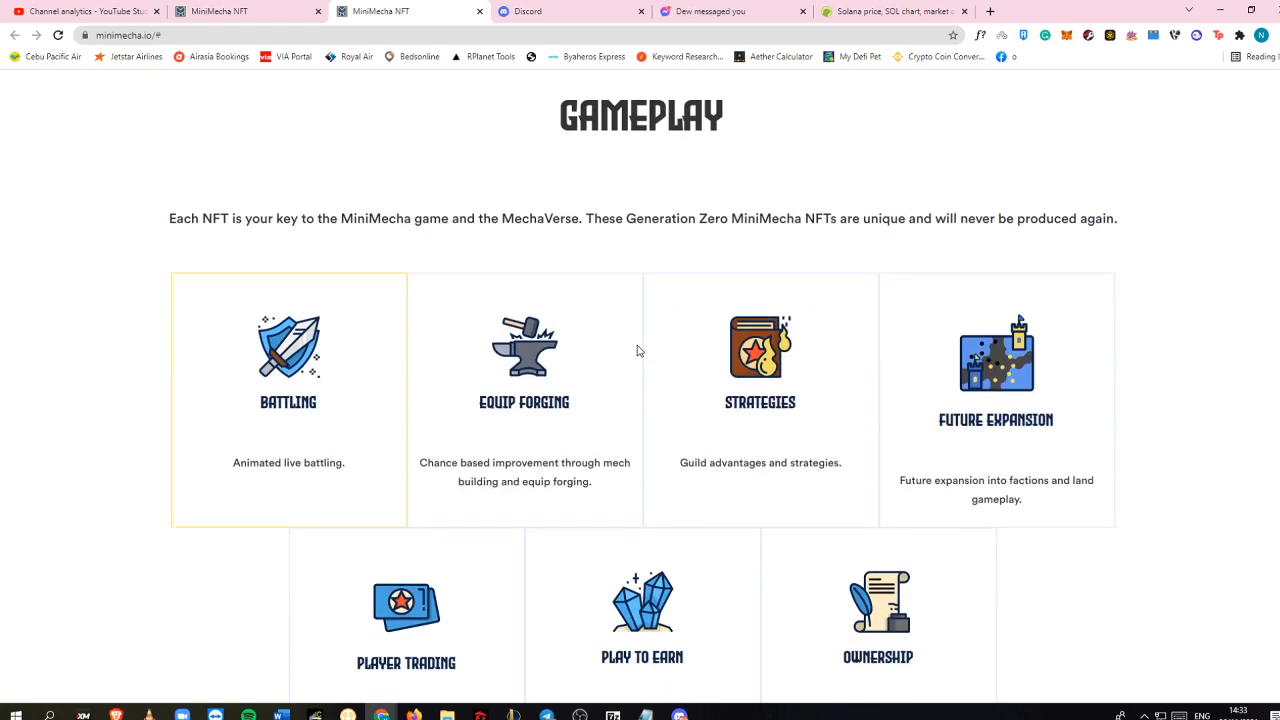
pyautogui.scroll(-3)
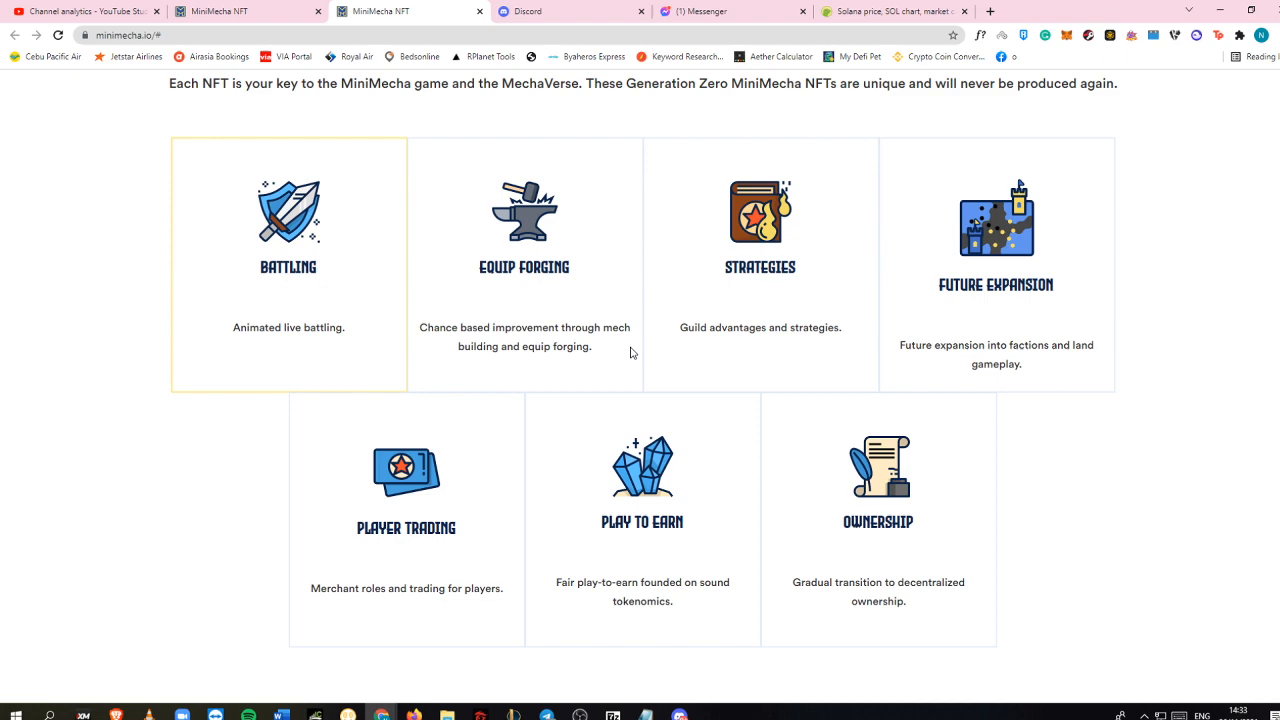
pyautogui.scroll(-3)
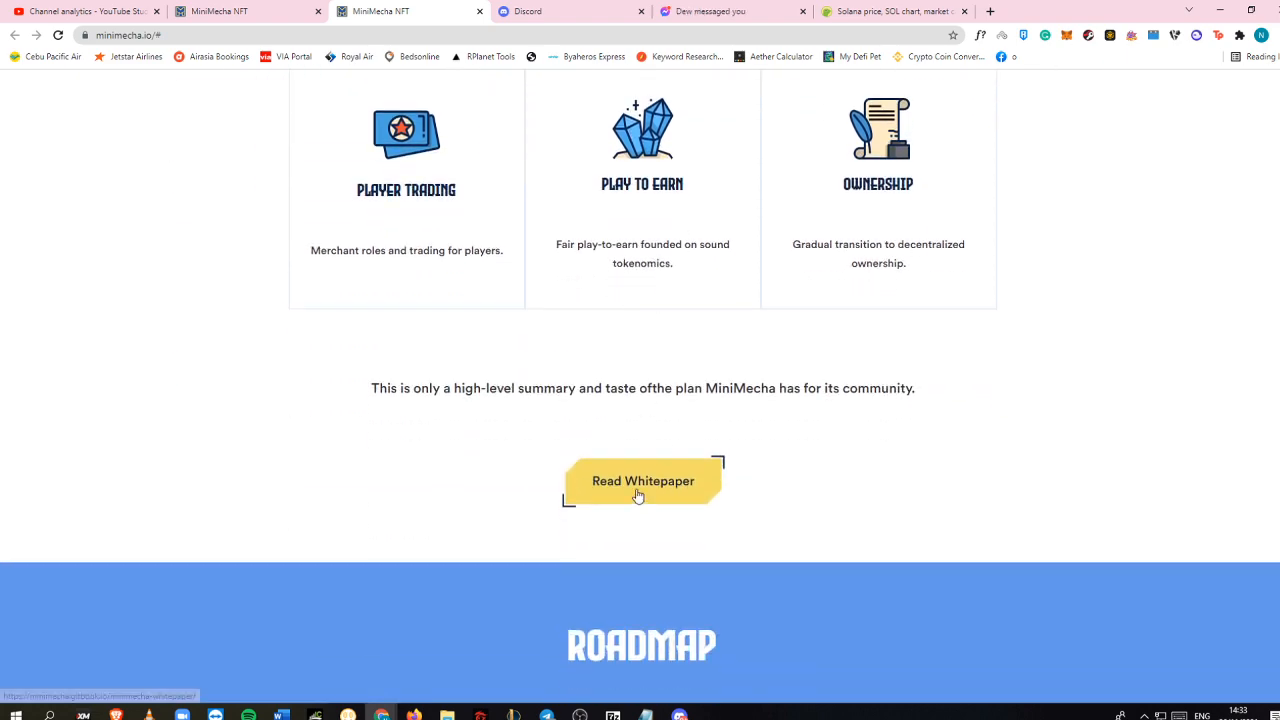
# Read the whitepaper's Future Tokenomics chapter in GitBook, then return to the MiniMecha NFT tab
pyautogui.click(642, 481)
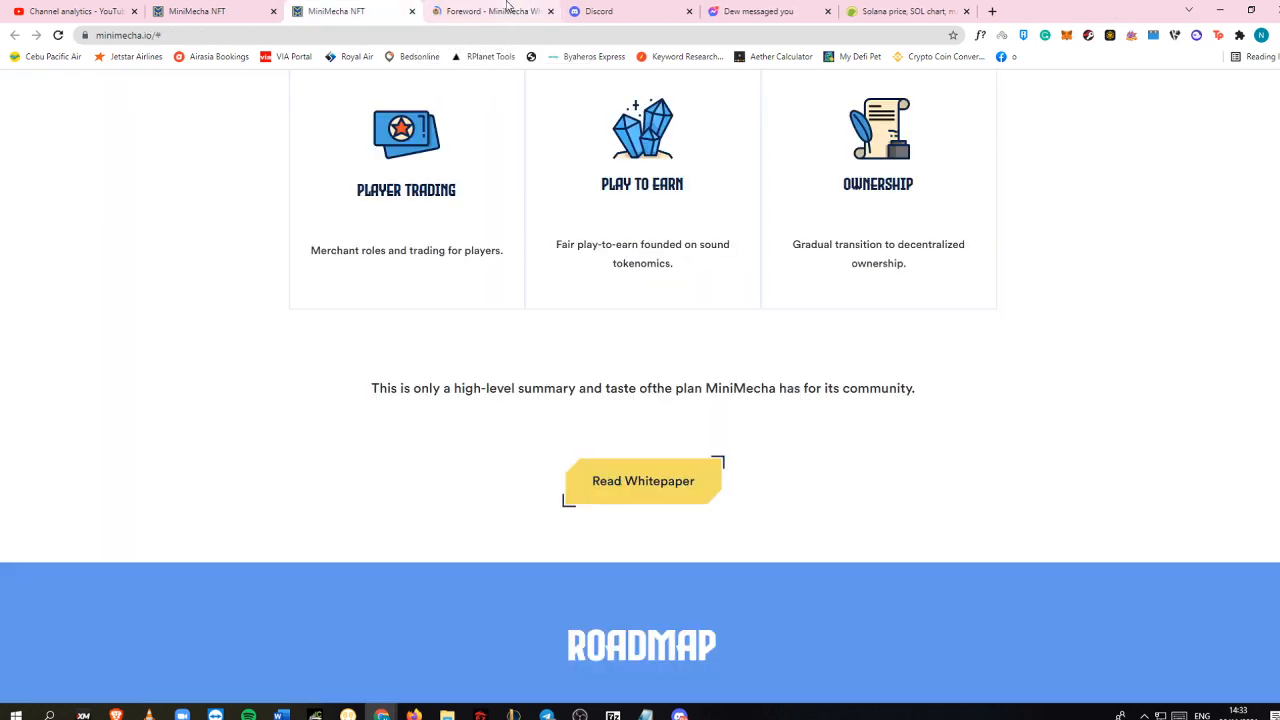
pyautogui.click(642, 480)
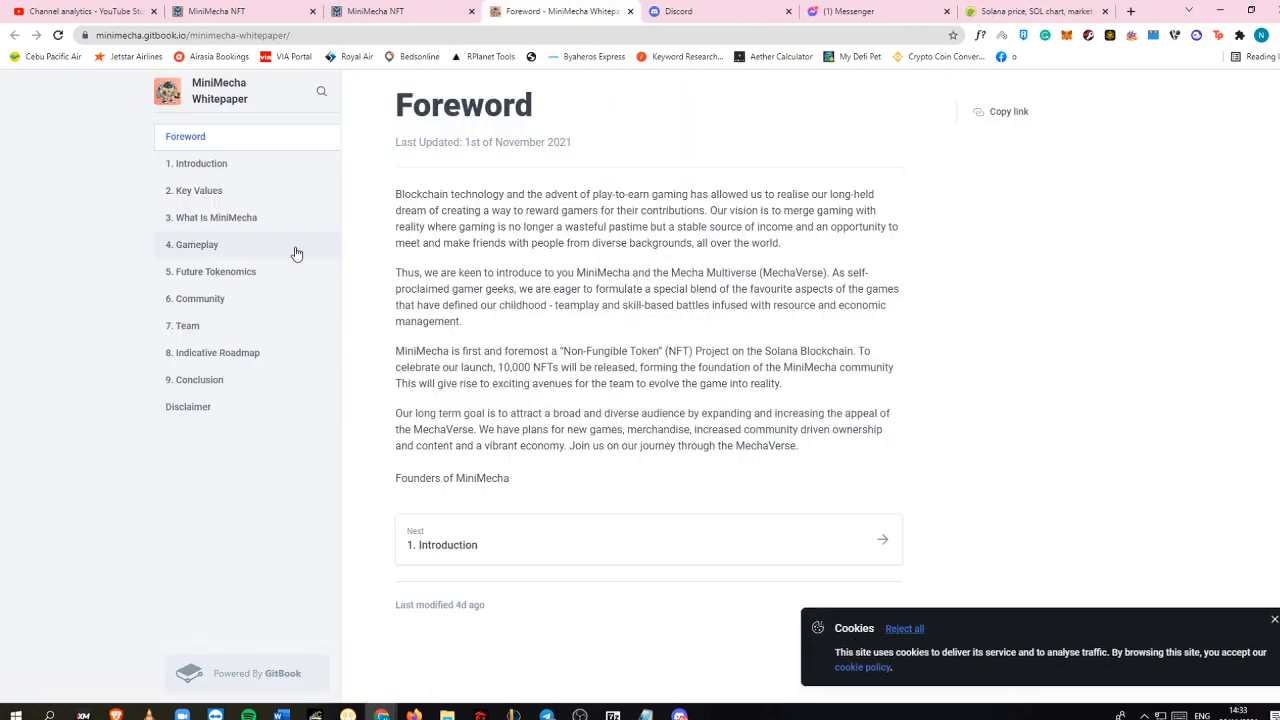
pyautogui.click(215, 271)
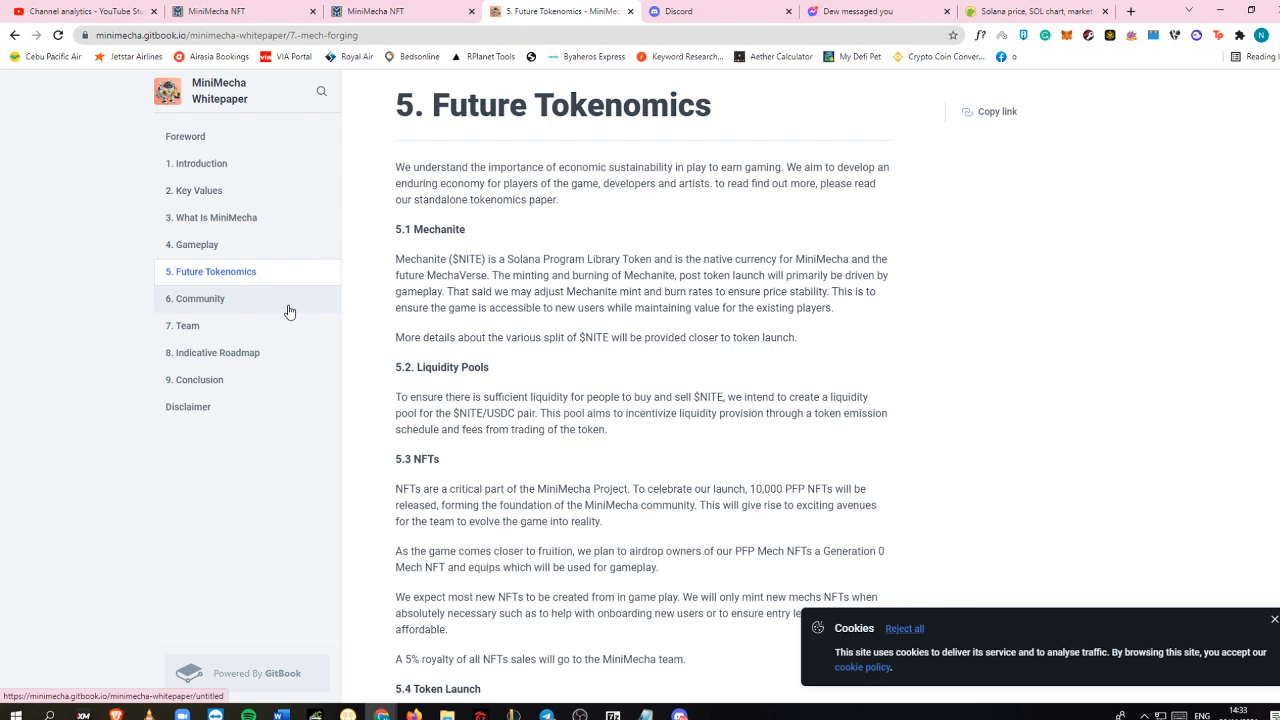
pyautogui.click(395, 12)
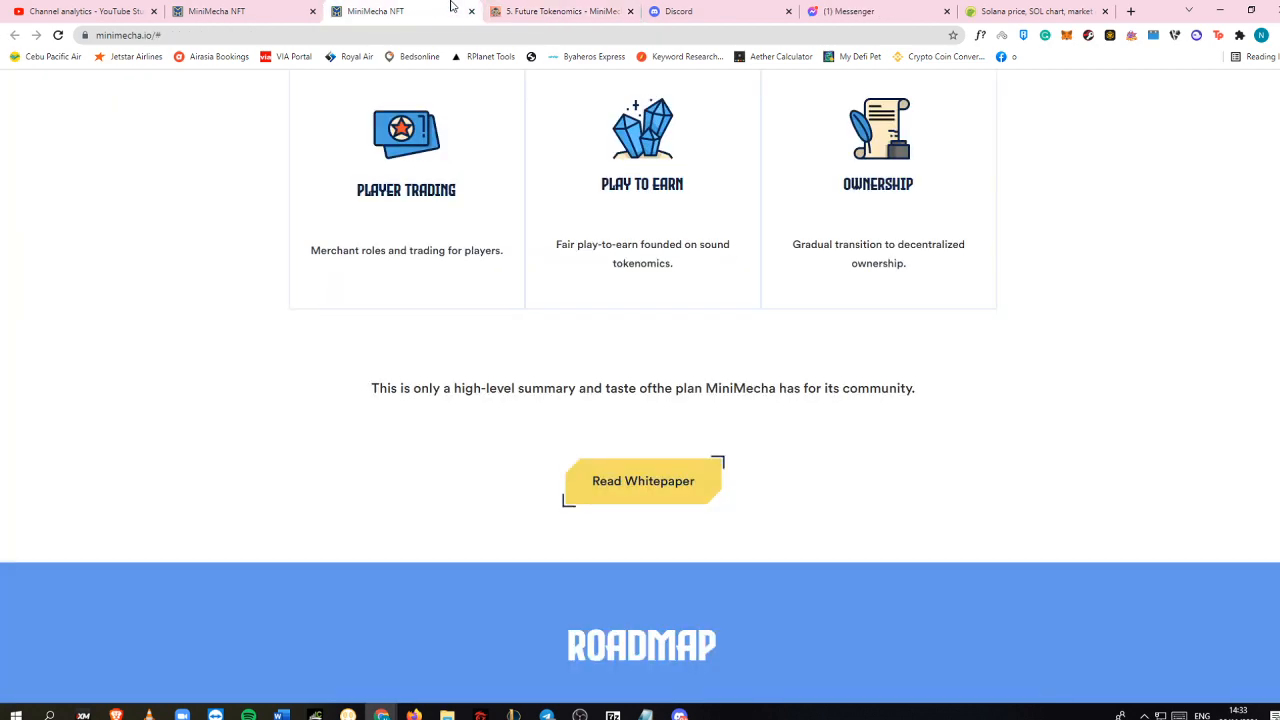
# Scroll through the Nov 2021 to Q1 2022 Roadmap timeline down to the Team section
pyautogui.scroll(-3)
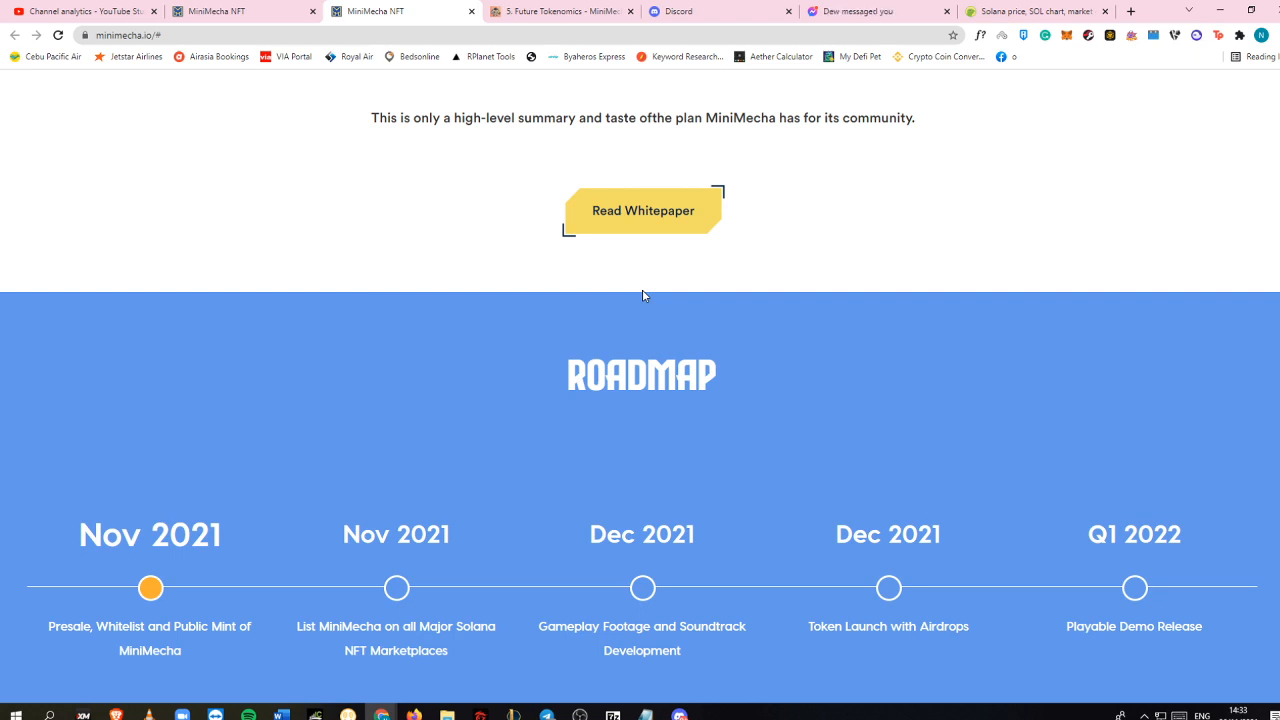
pyautogui.scroll(-3)
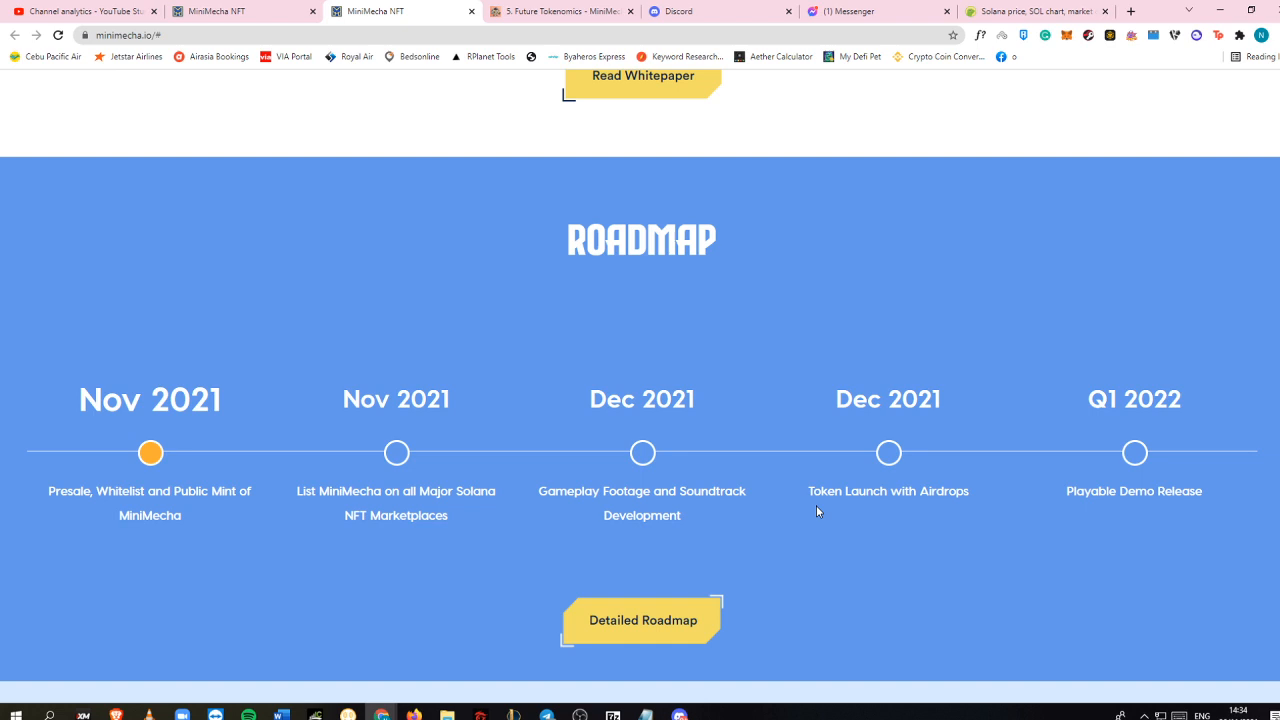
pyautogui.scroll(-3)
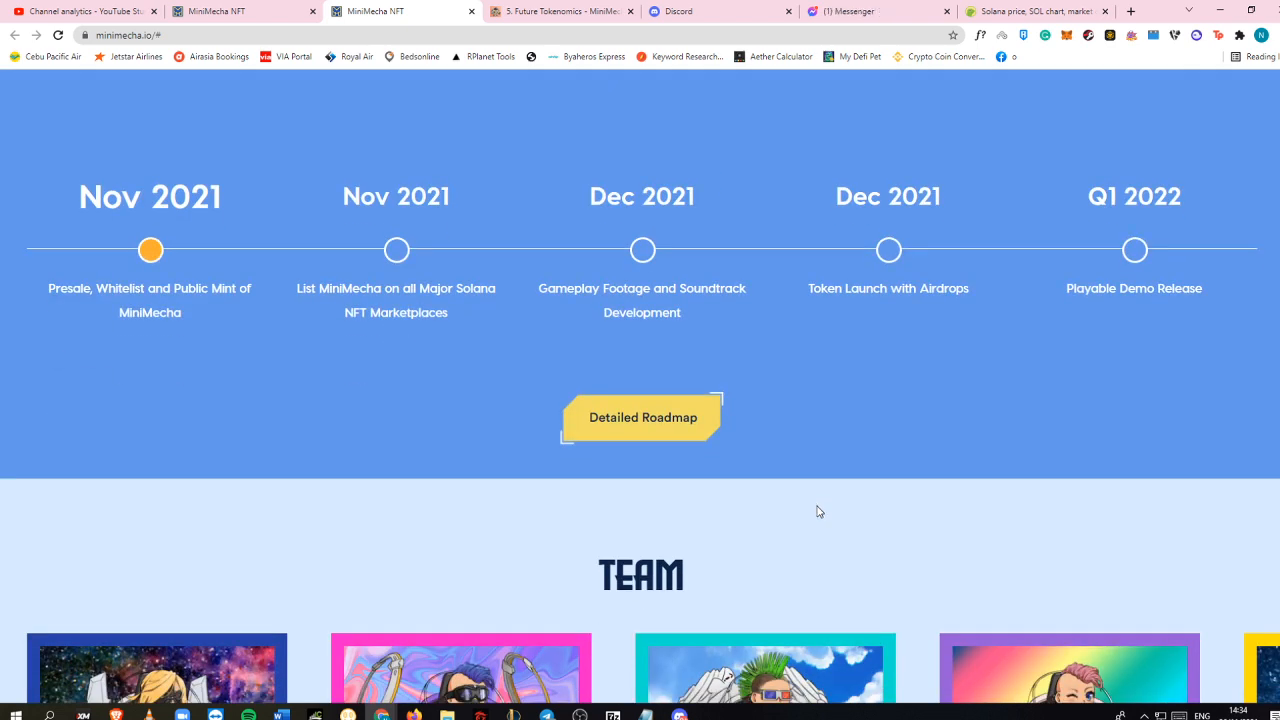
pyautogui.scroll(-3)
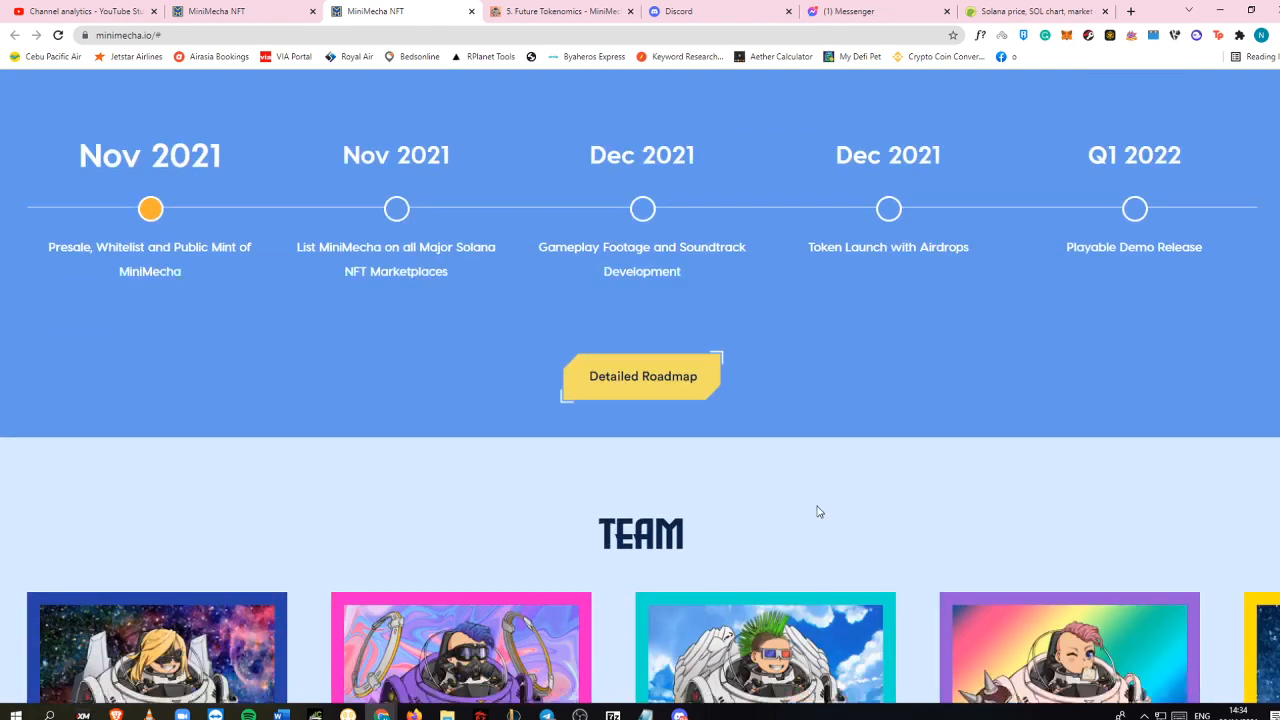
pyautogui.scroll(-3)
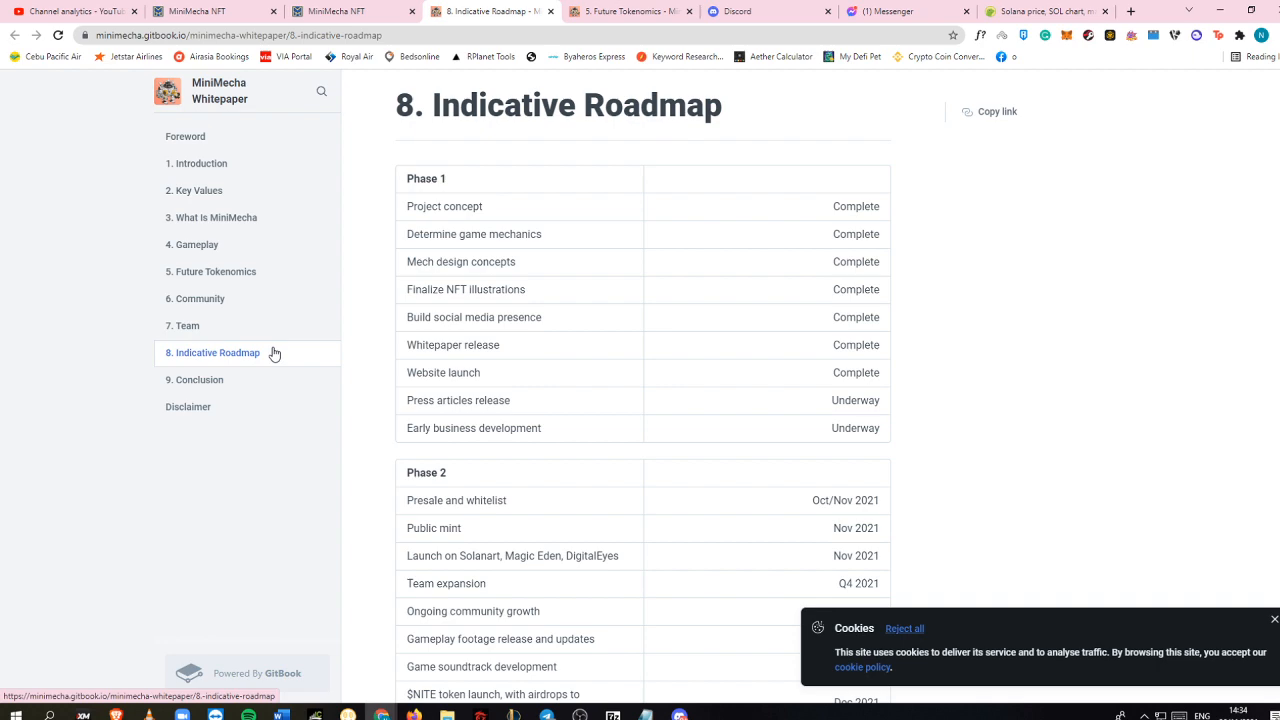
# Scroll through the roadmap's Phase 2 milestones to Dec 2021 and Phase 3 plans for 2022
pyautogui.scroll(-3)
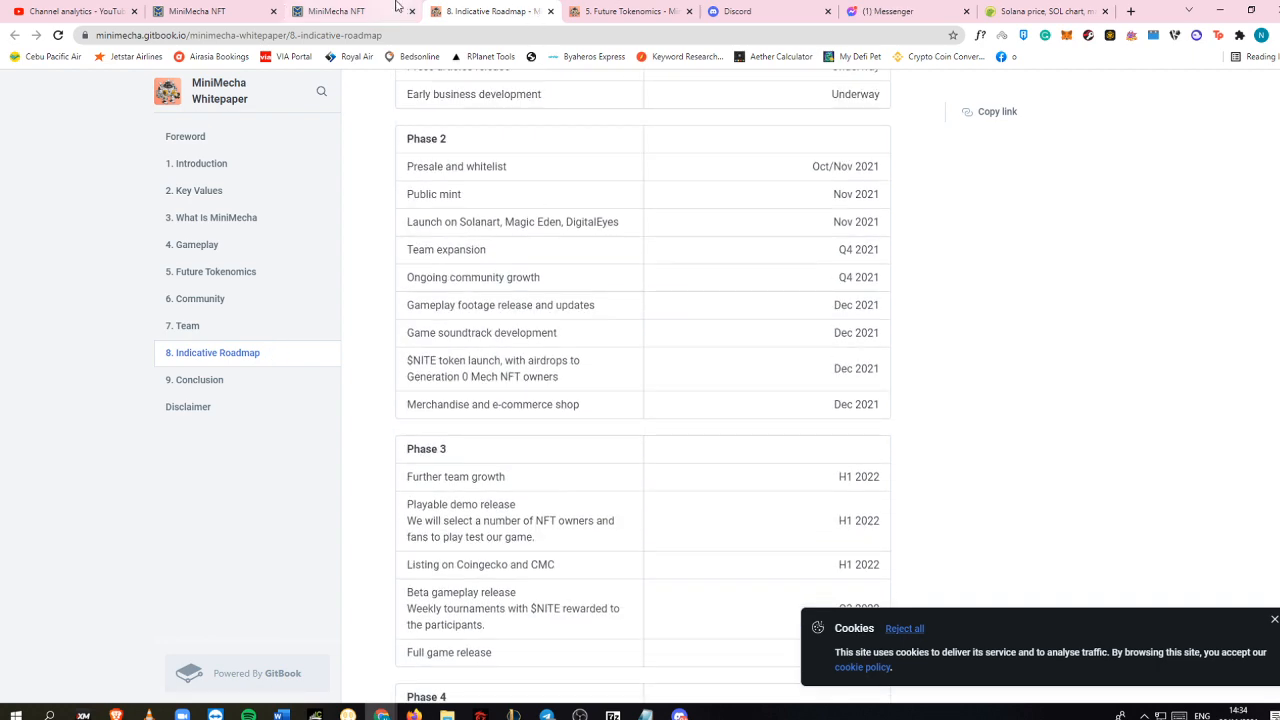
pyautogui.moveTo(340, 11)
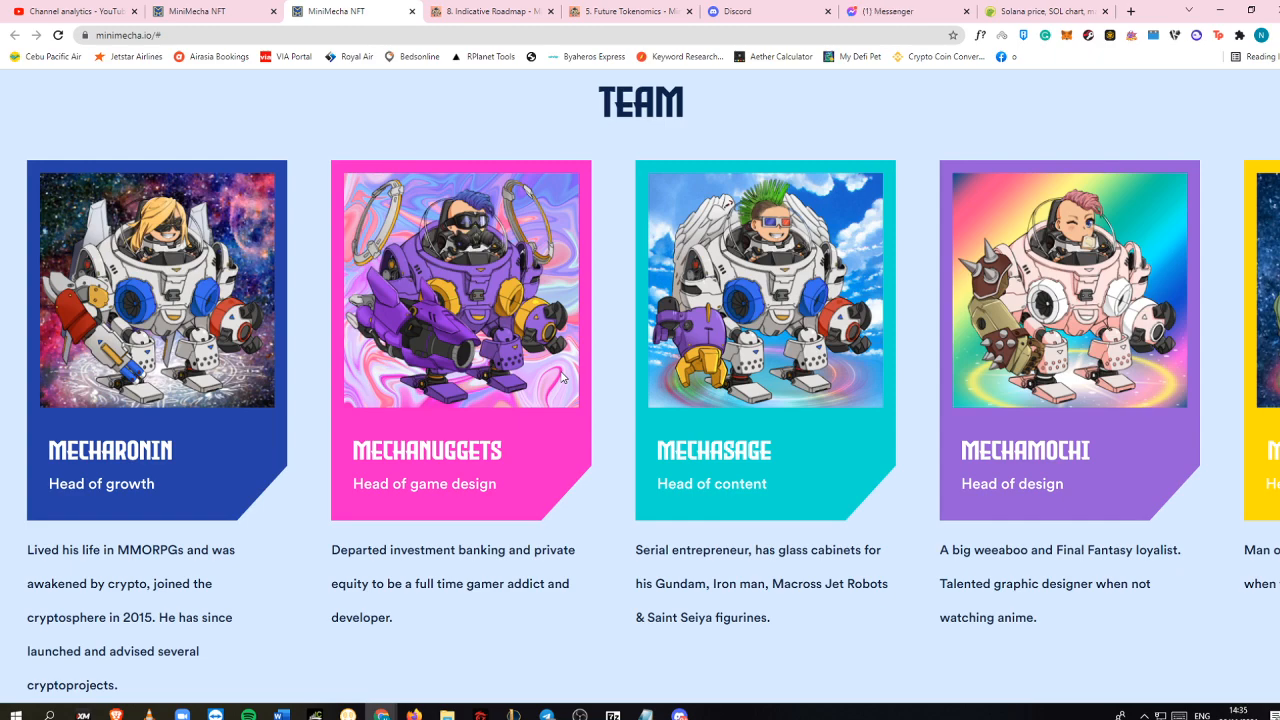
# Scroll the Team carousel through every member to MechaPrime, then down to the FAQ heading
pyautogui.scroll(-3)
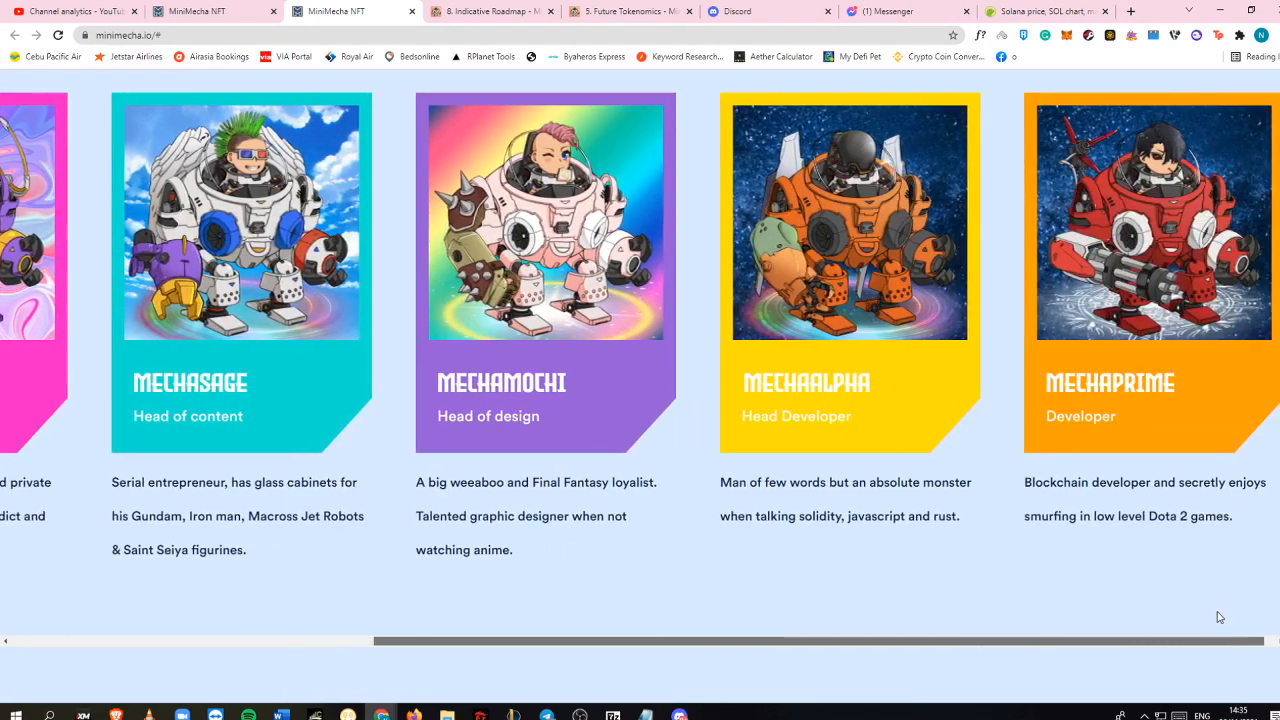
pyautogui.hscroll(-3)
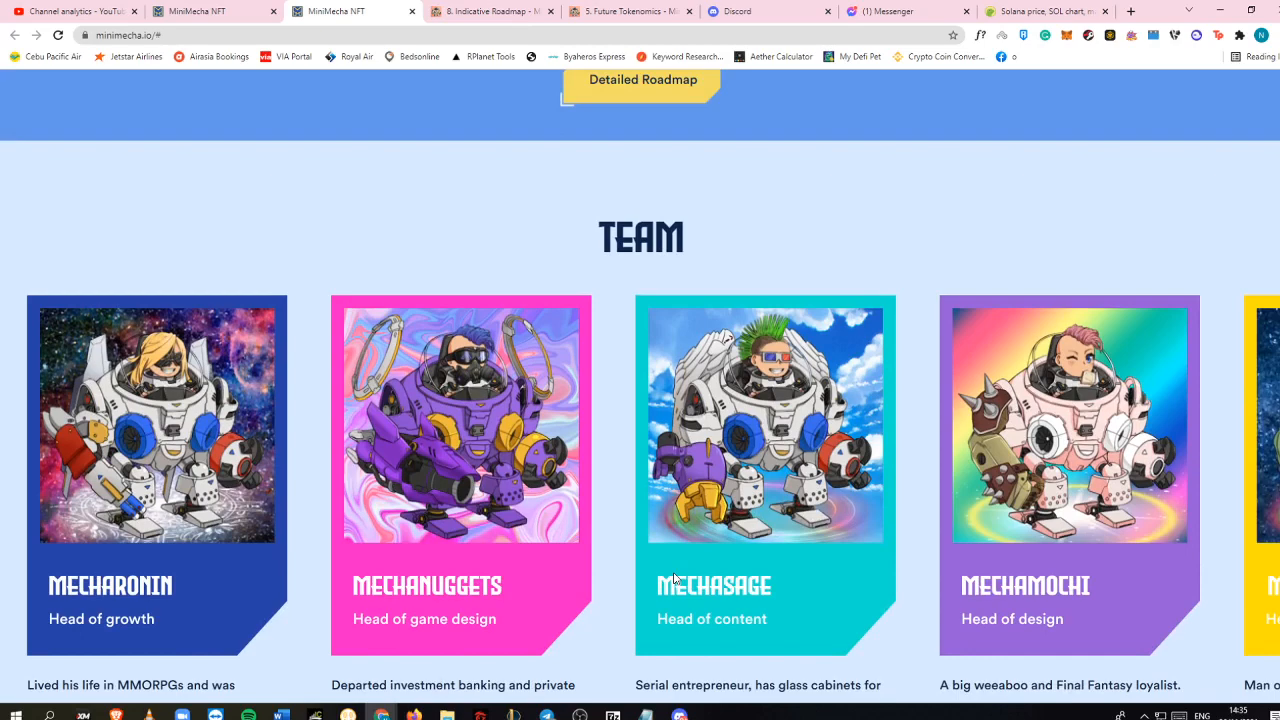
pyautogui.scroll(-3)
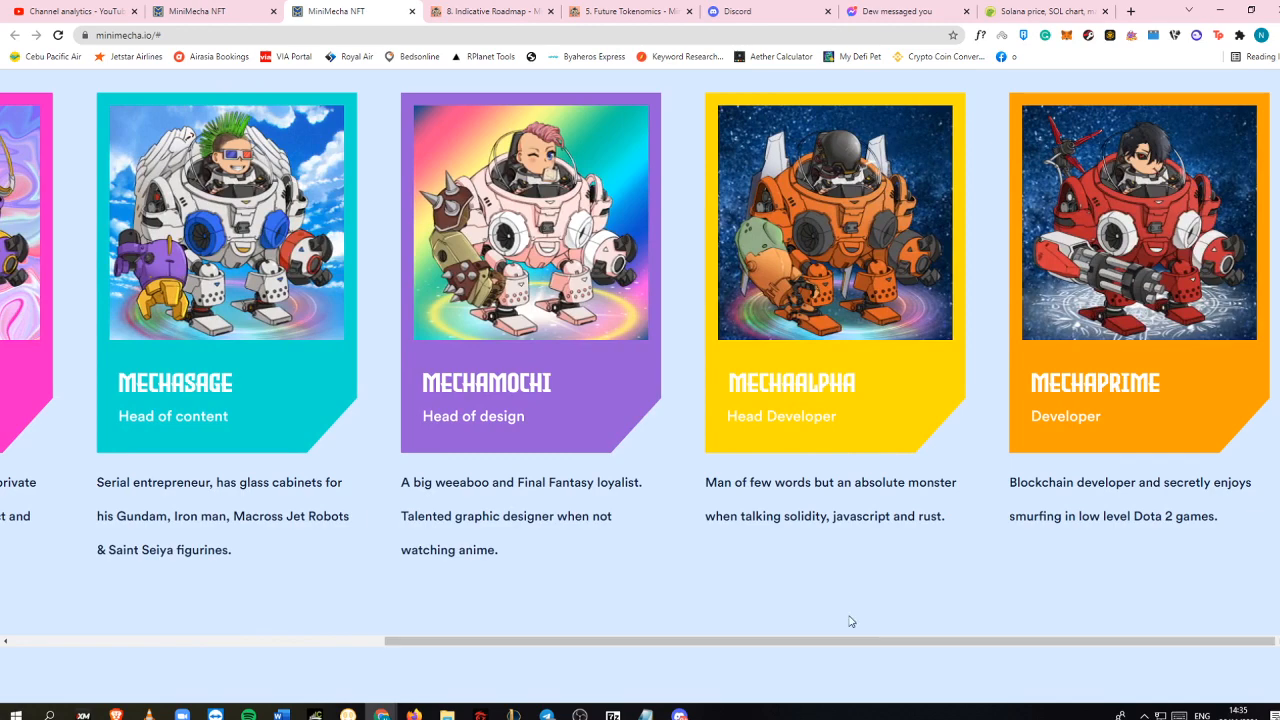
pyautogui.scroll(-3)
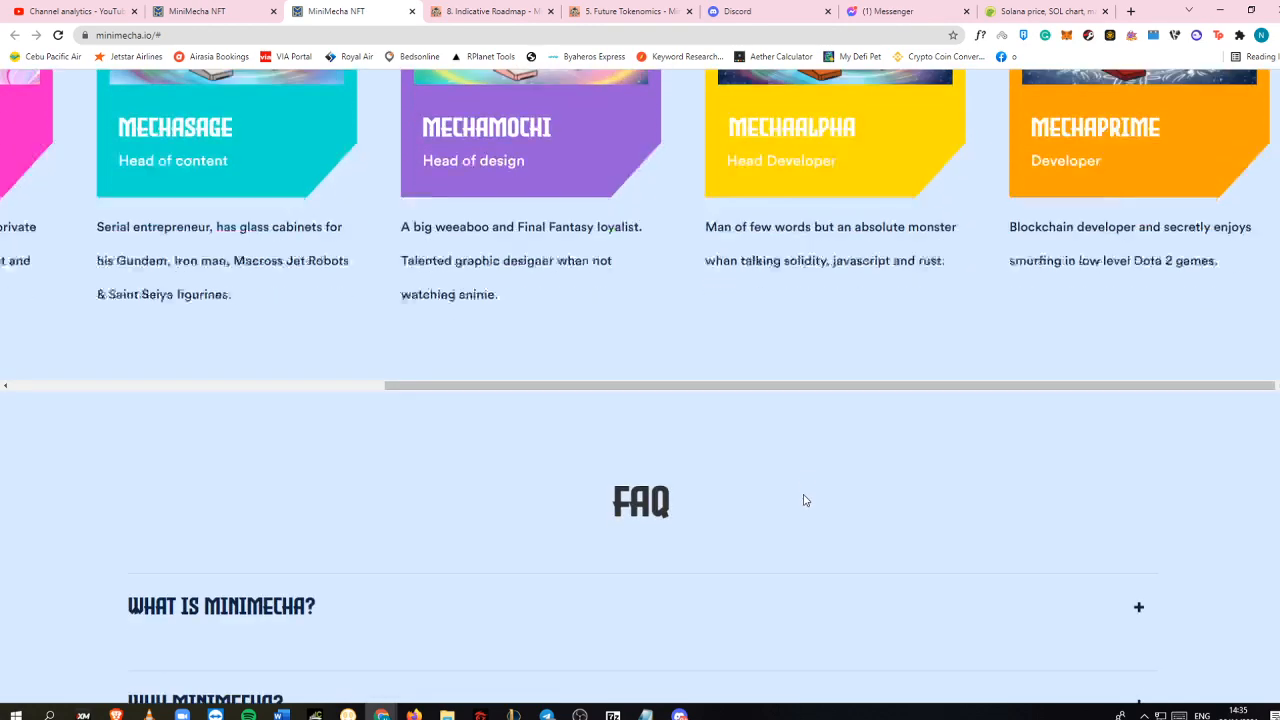
pyautogui.scroll(-3)
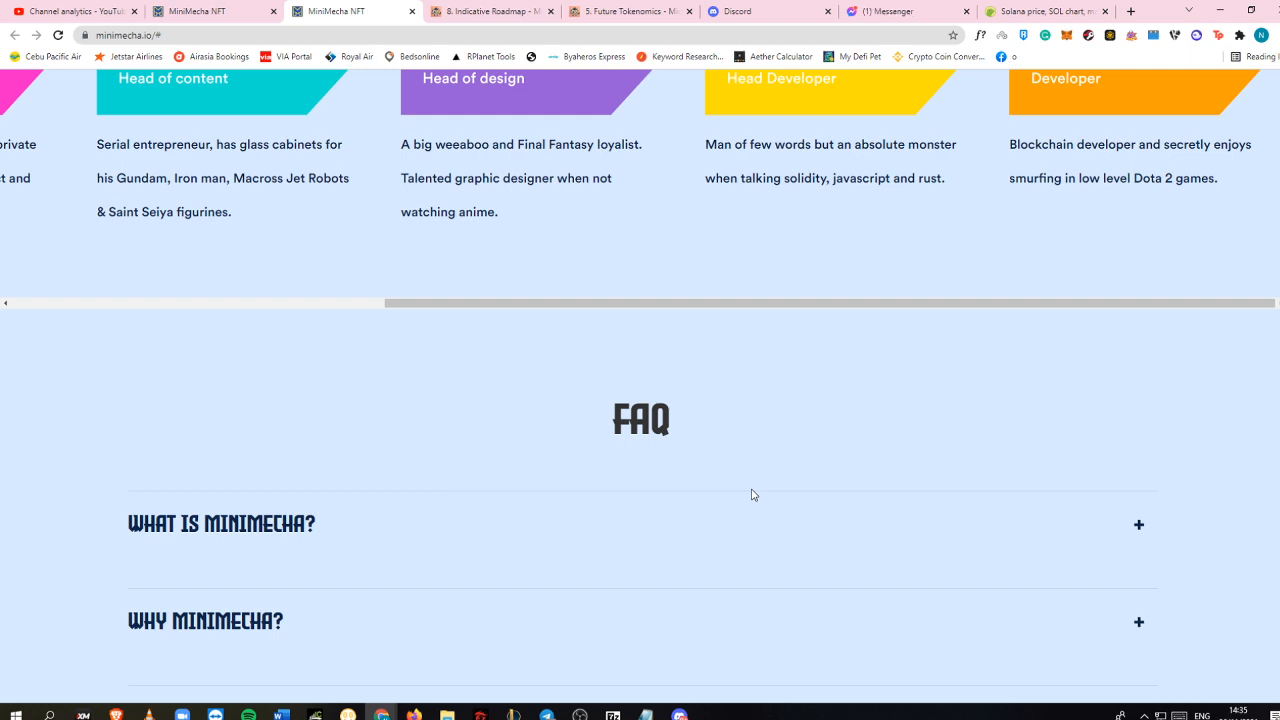
# Expand the FAQ answer on which blockchain network MiniMecha uses
pyautogui.scroll(-3)
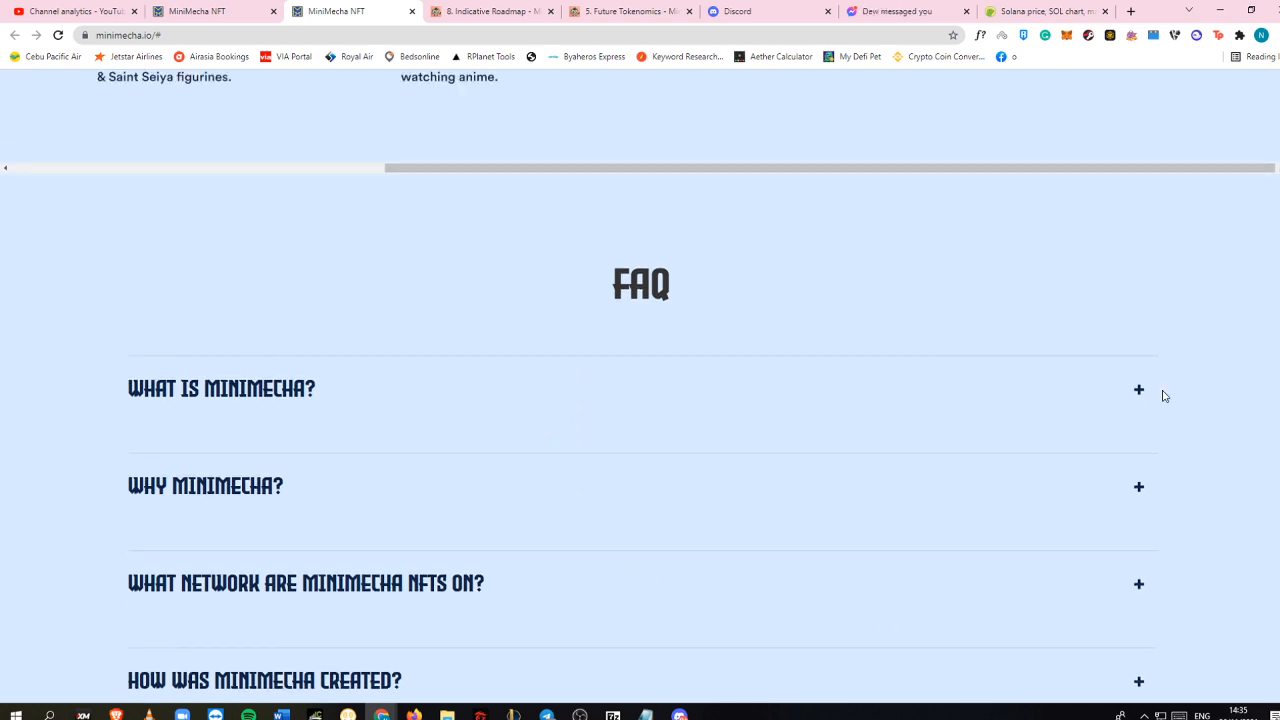
pyautogui.click(221, 389)
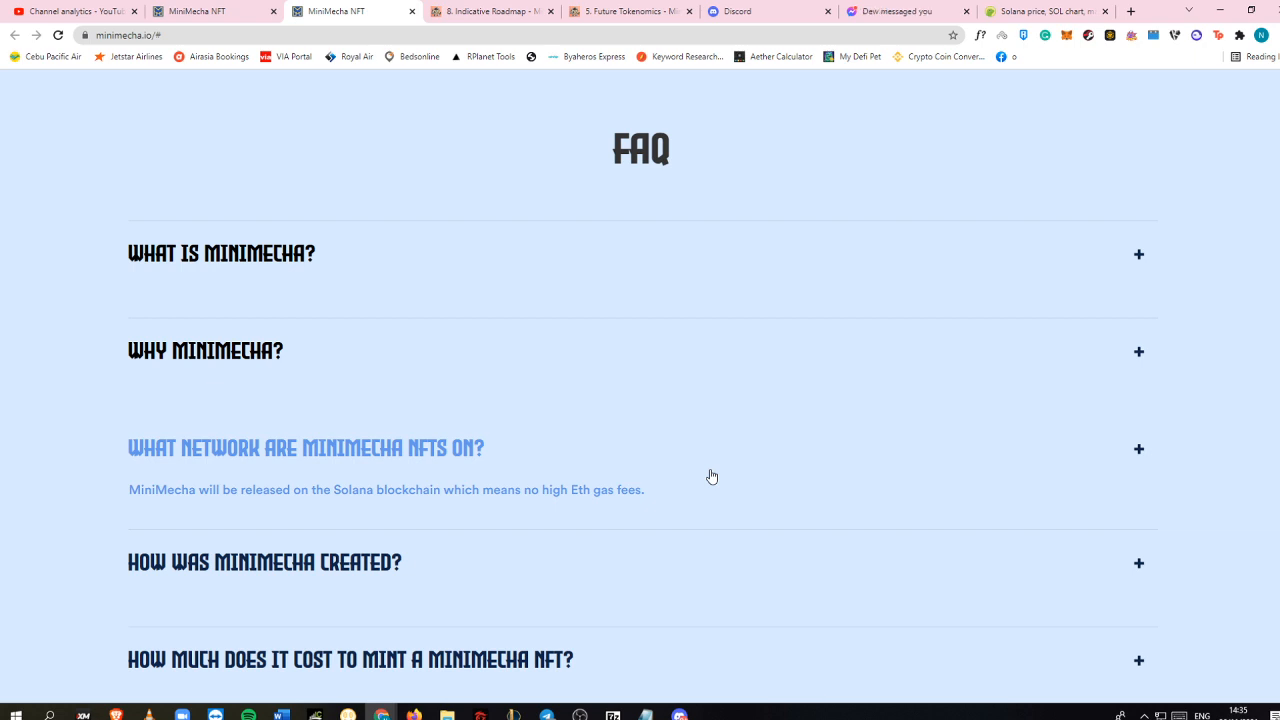
pyautogui.scroll(-3)
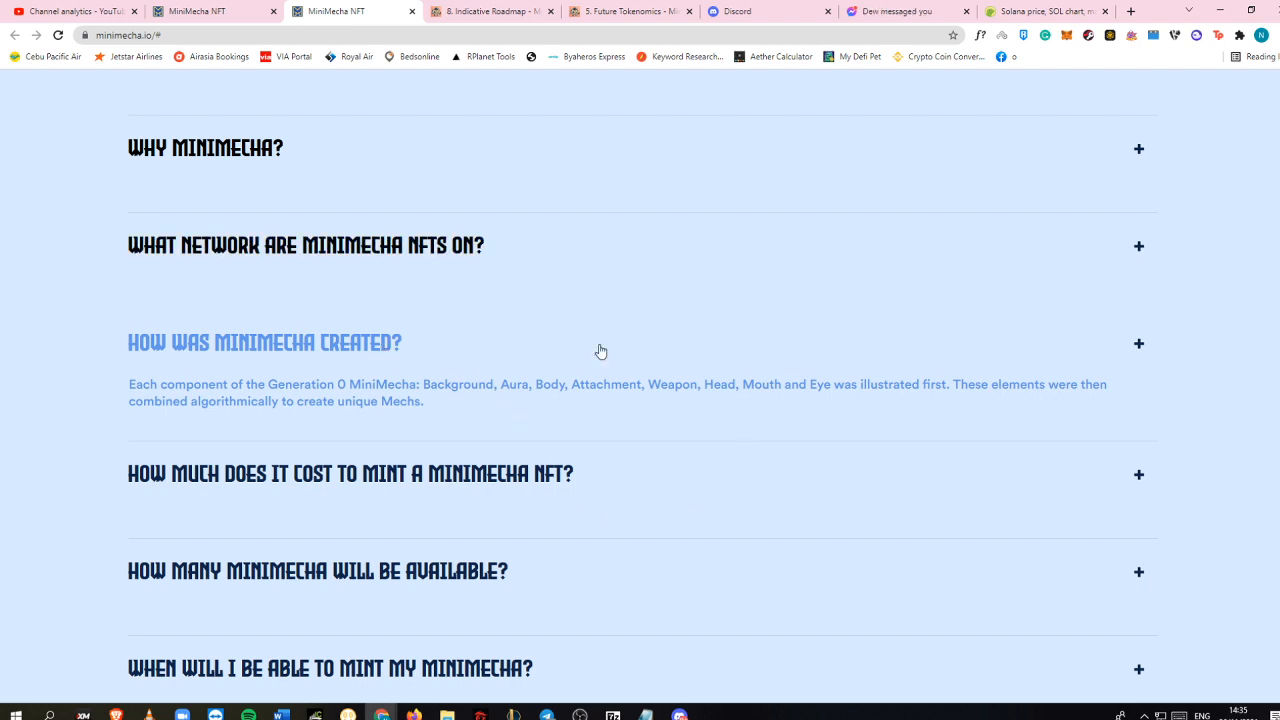
# Highlight the creation answer, expand the mint cost answer, and convert 2 SOL on CoinGecko
pyautogui.moveTo(170, 384); pyautogui.dragTo(423, 401)
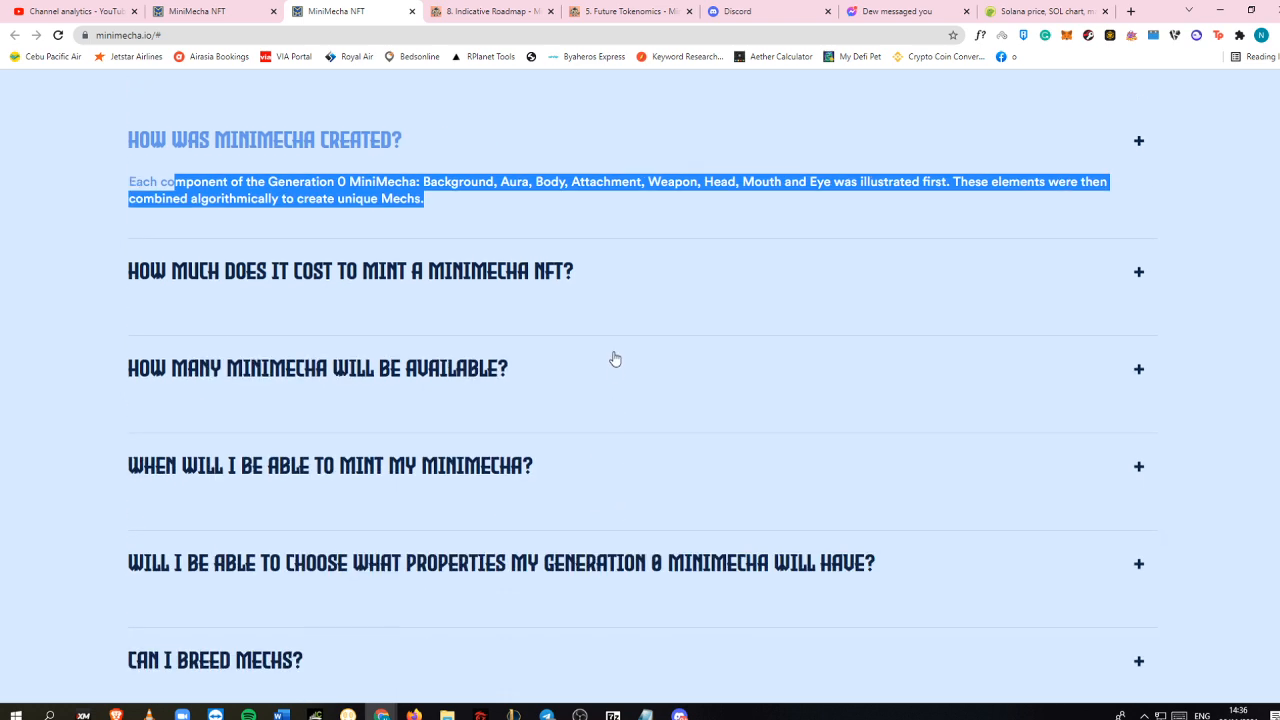
pyautogui.click(350, 270)
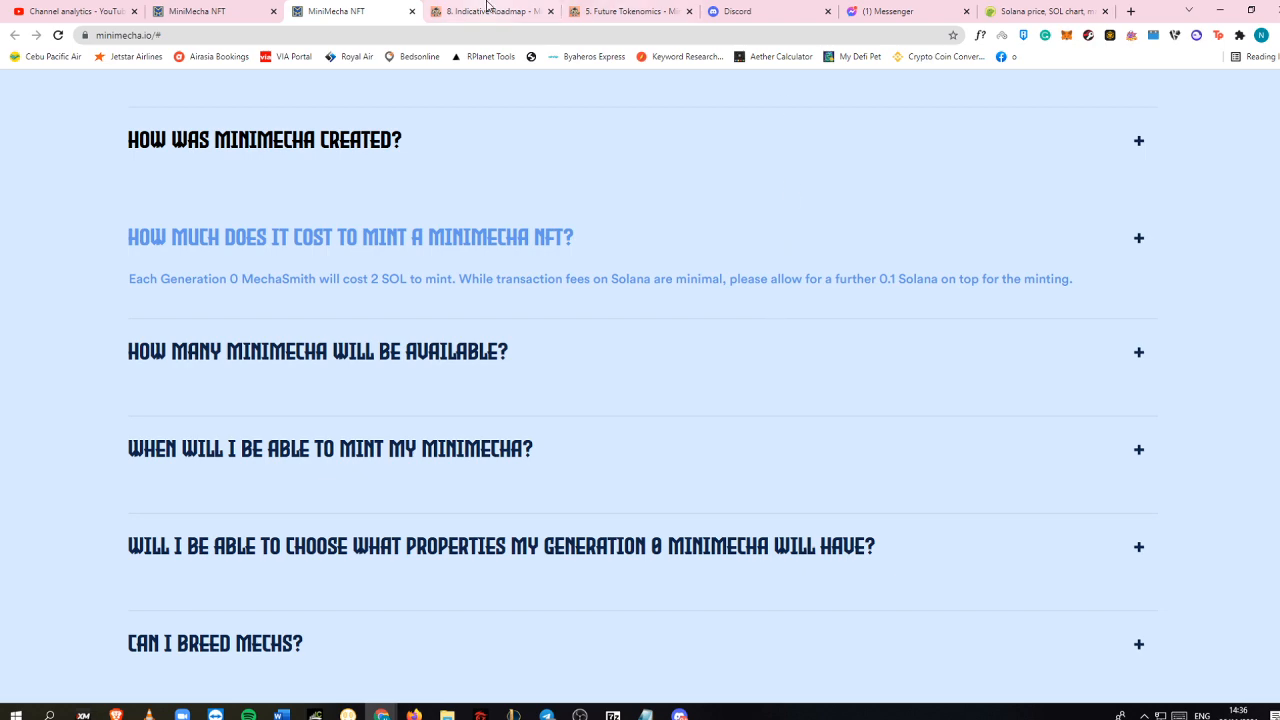
pyautogui.click(1045, 11)
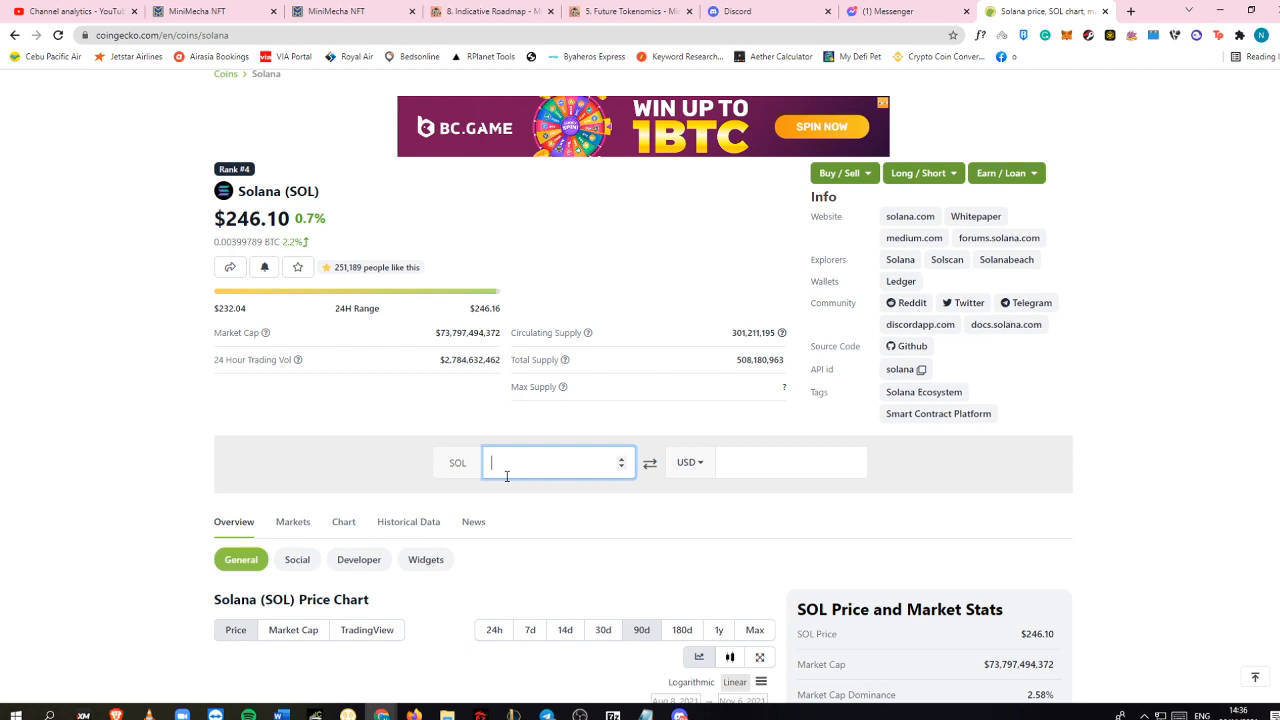
pyautogui.write('2')
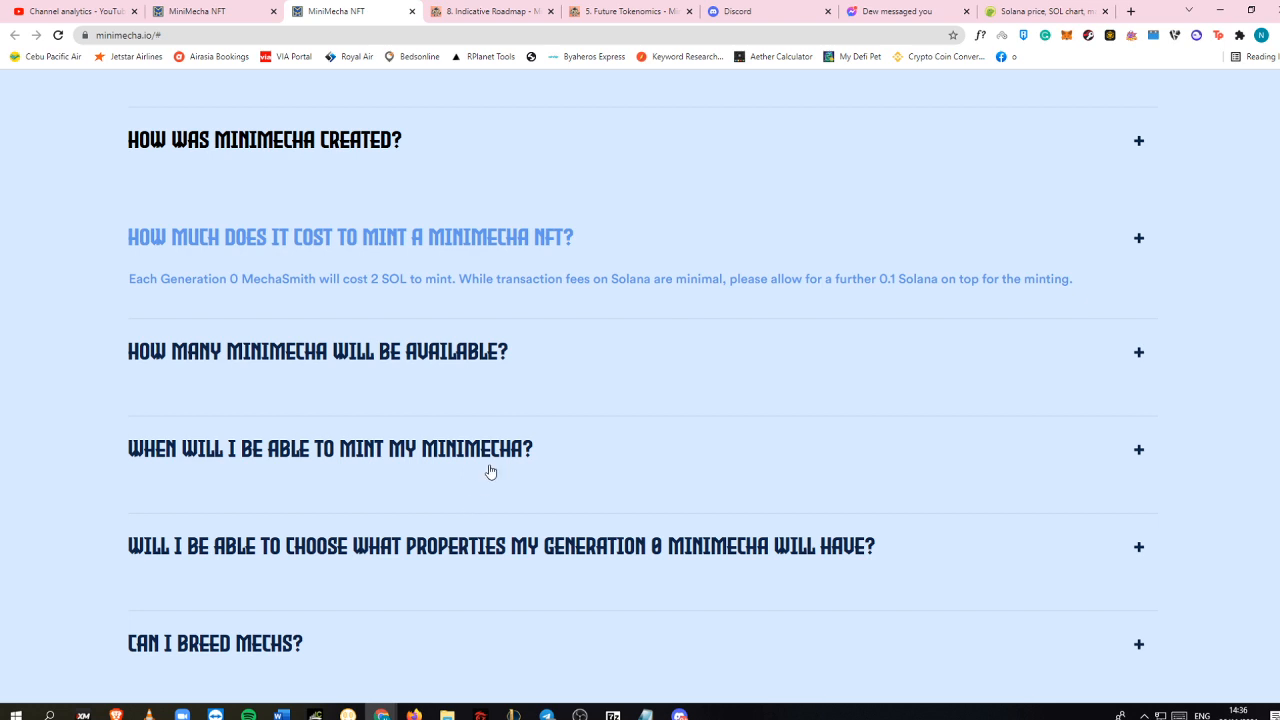
# Expand the FAQ answers on supported wallets and where to sell, then scroll back up
pyautogui.scroll(-3)
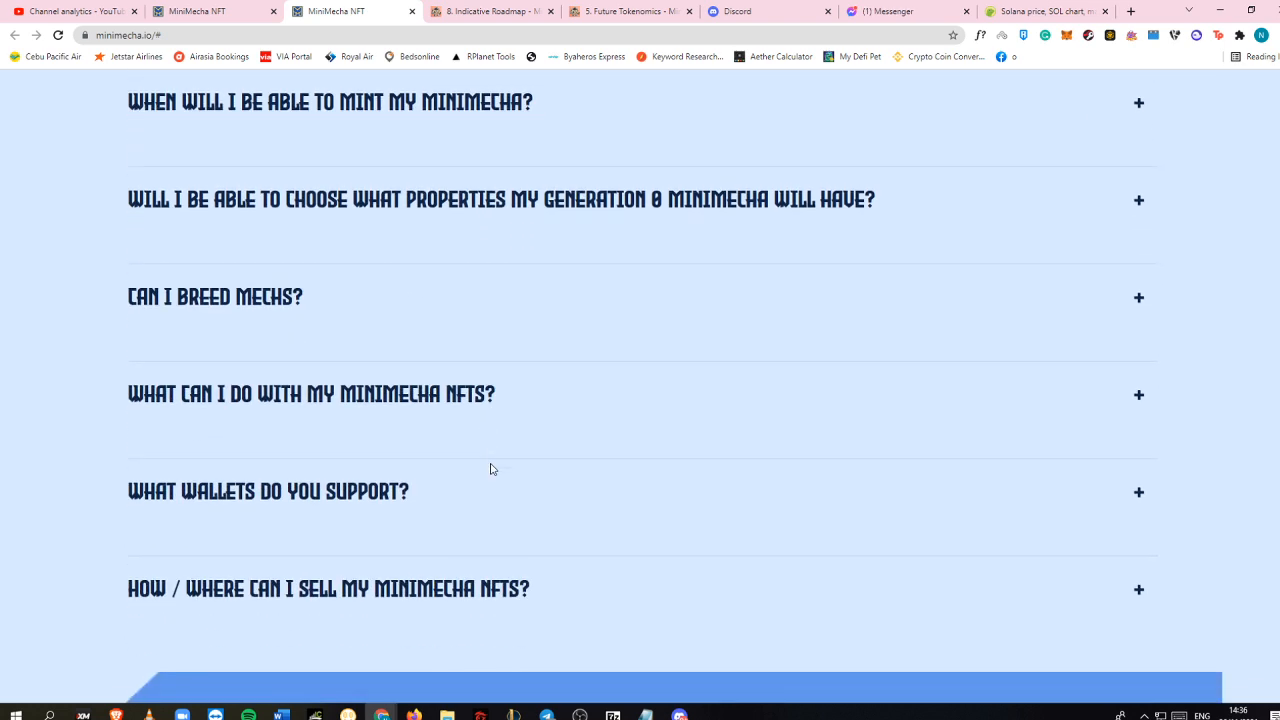
pyautogui.click(268, 491)
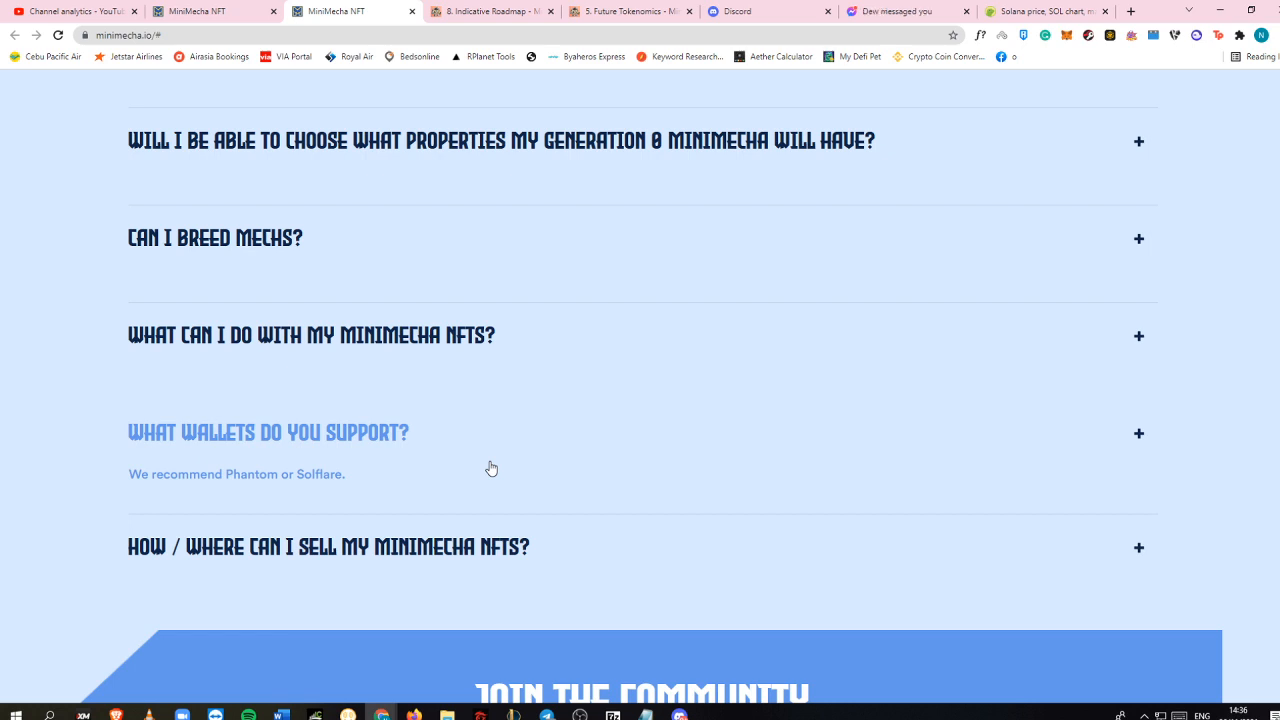
pyautogui.click(328, 547)
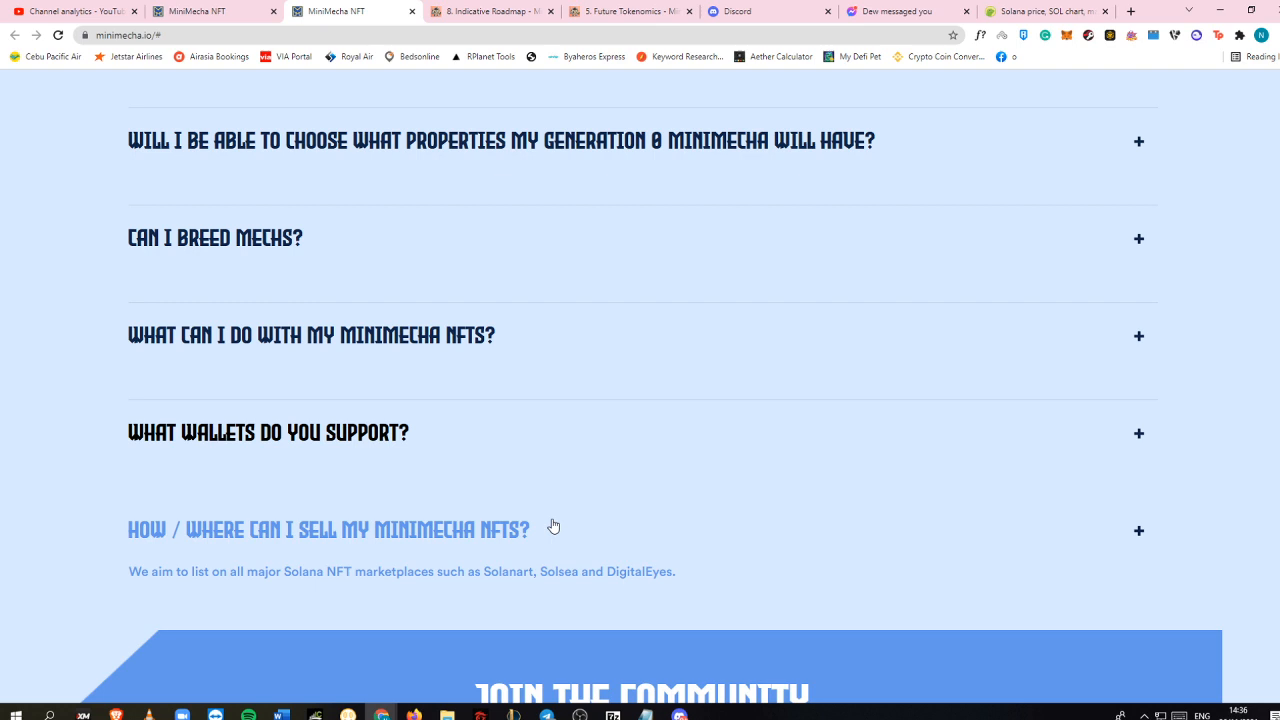
pyautogui.scroll(-3)
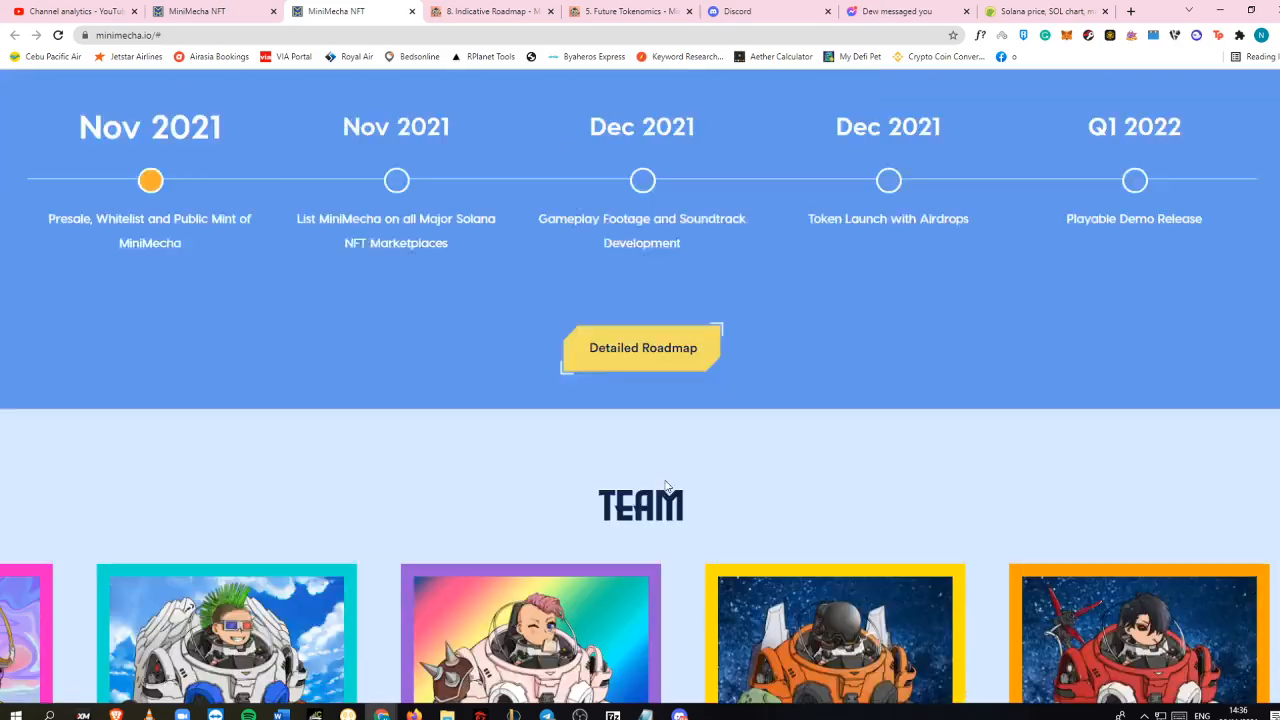
pyautogui.scroll(3)
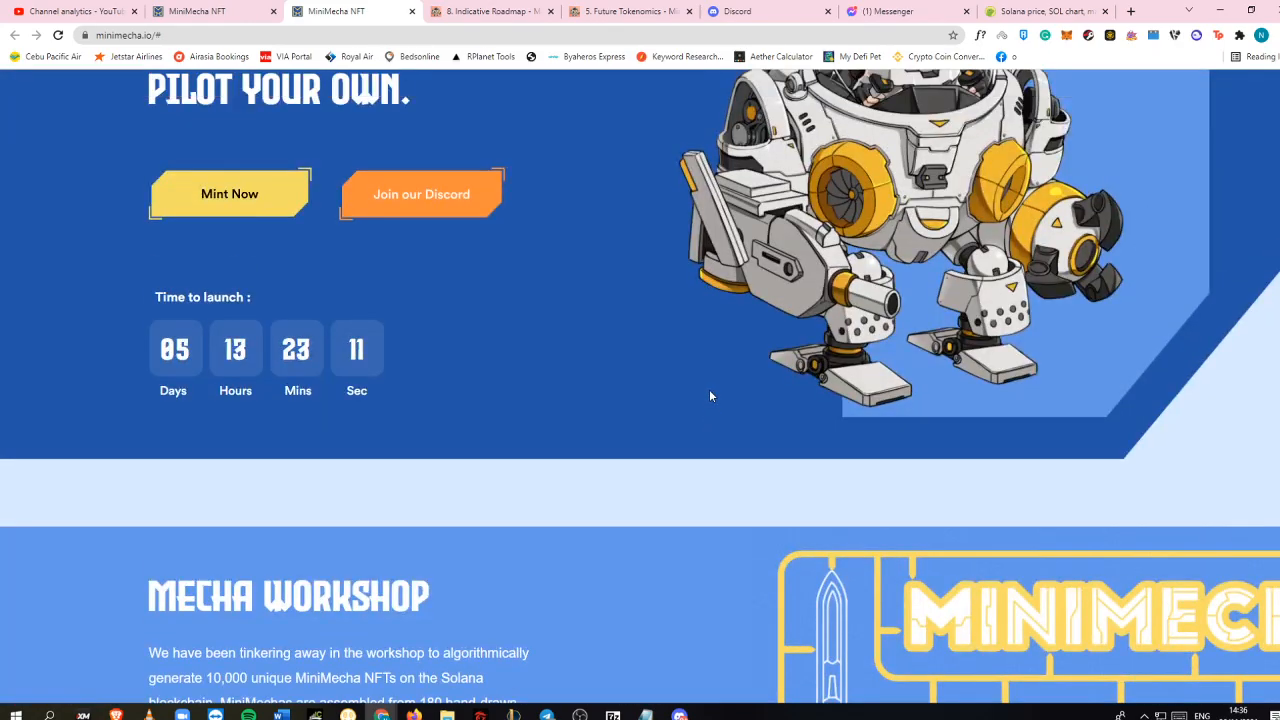
# Bring up and dismiss the Phantom wallet unlock prompt, then switch to YouTube Studio analytics
pyautogui.scroll(3)
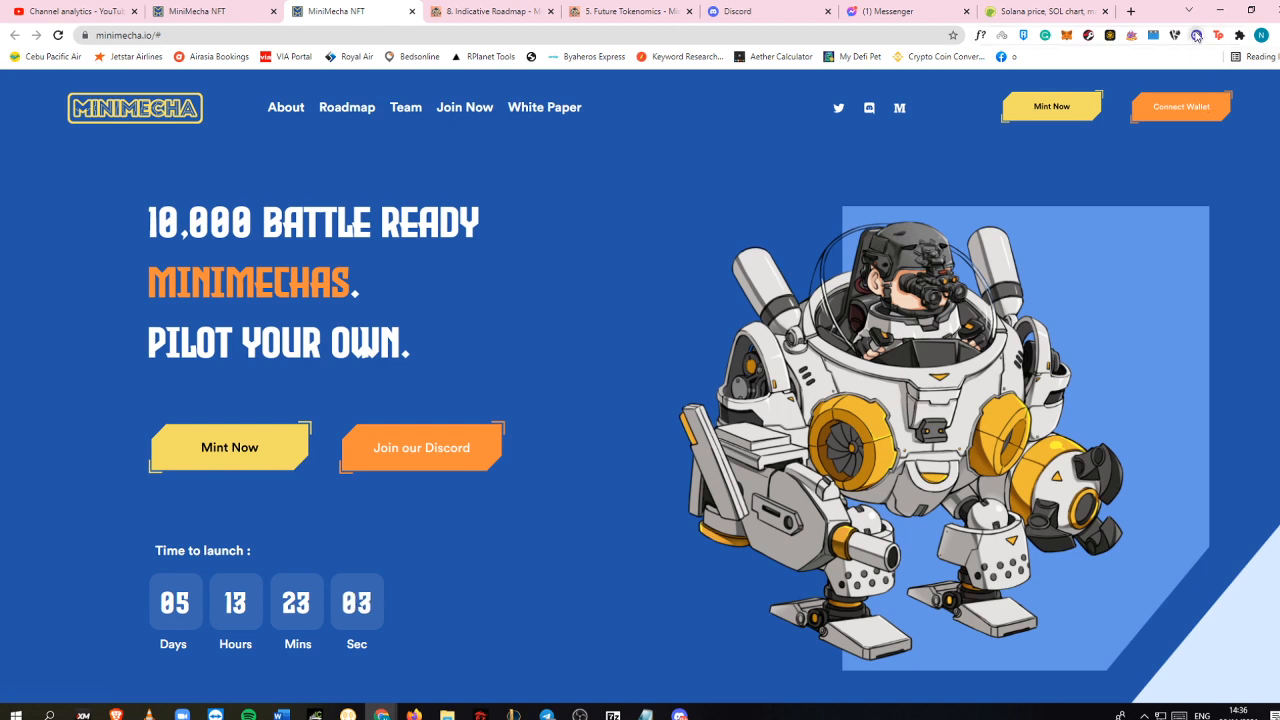
pyautogui.click(1180, 33)
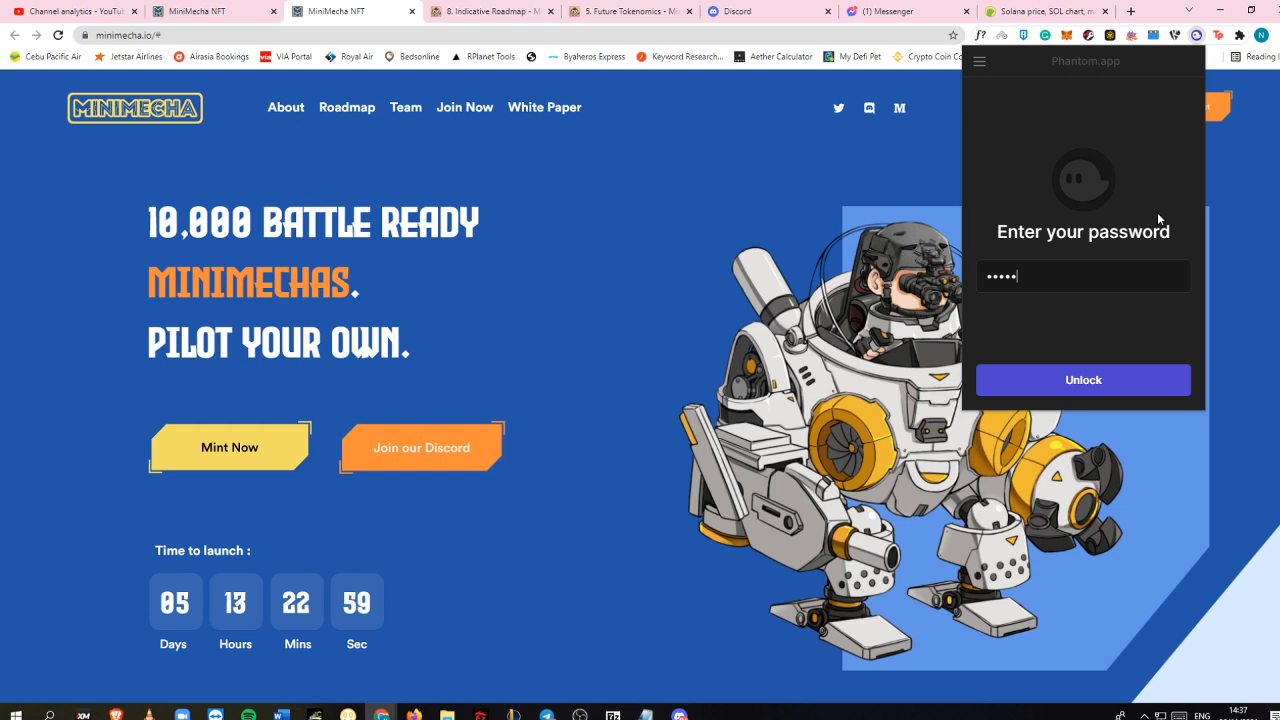
pyautogui.click(1083, 379)
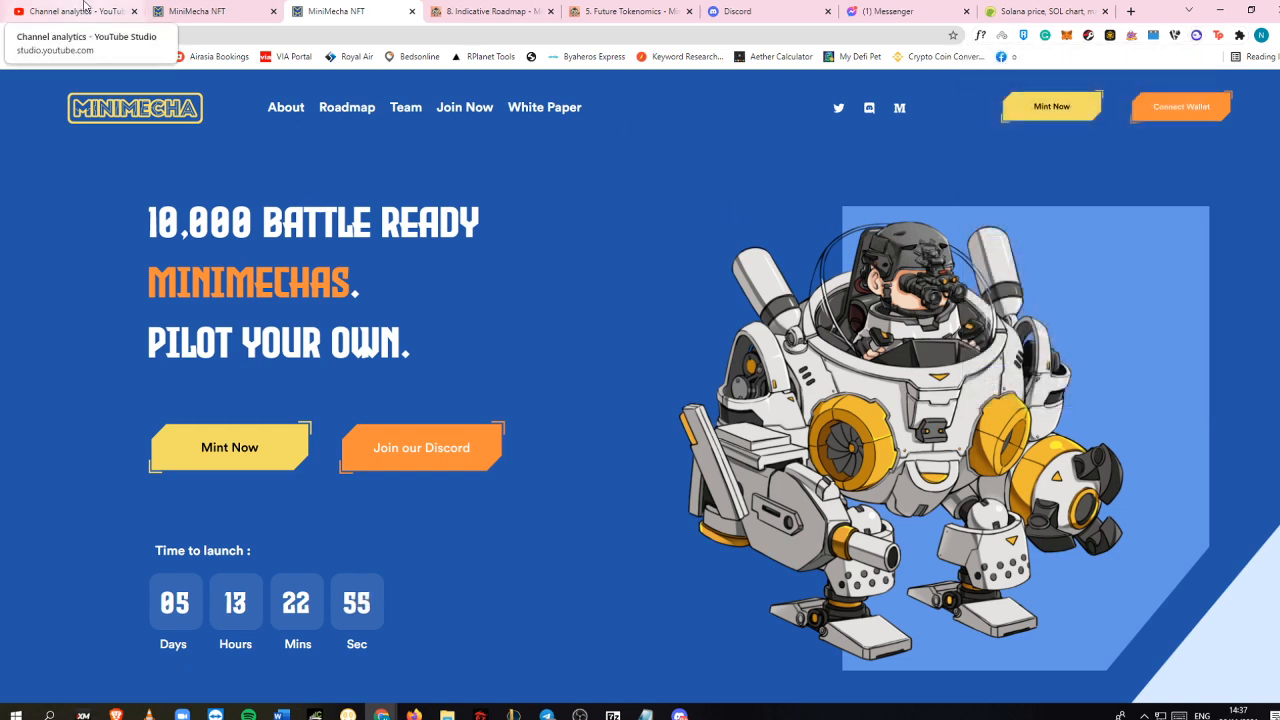
pyautogui.click(75, 11)
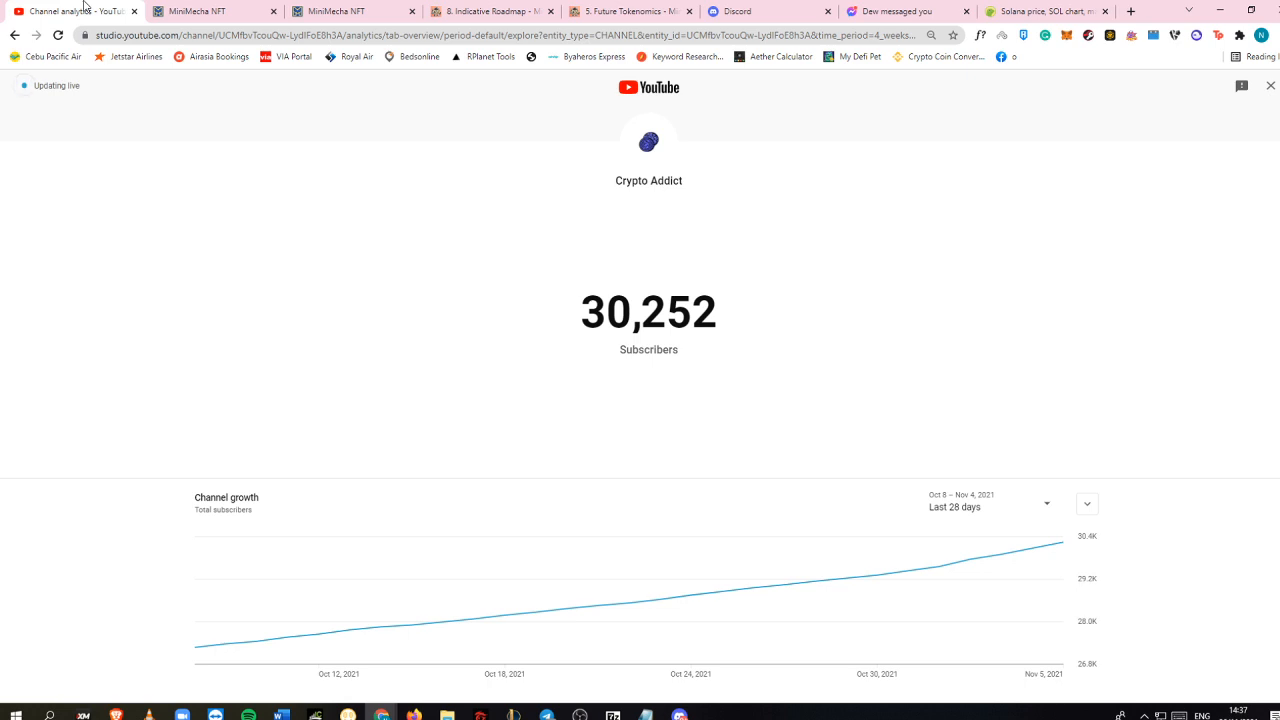